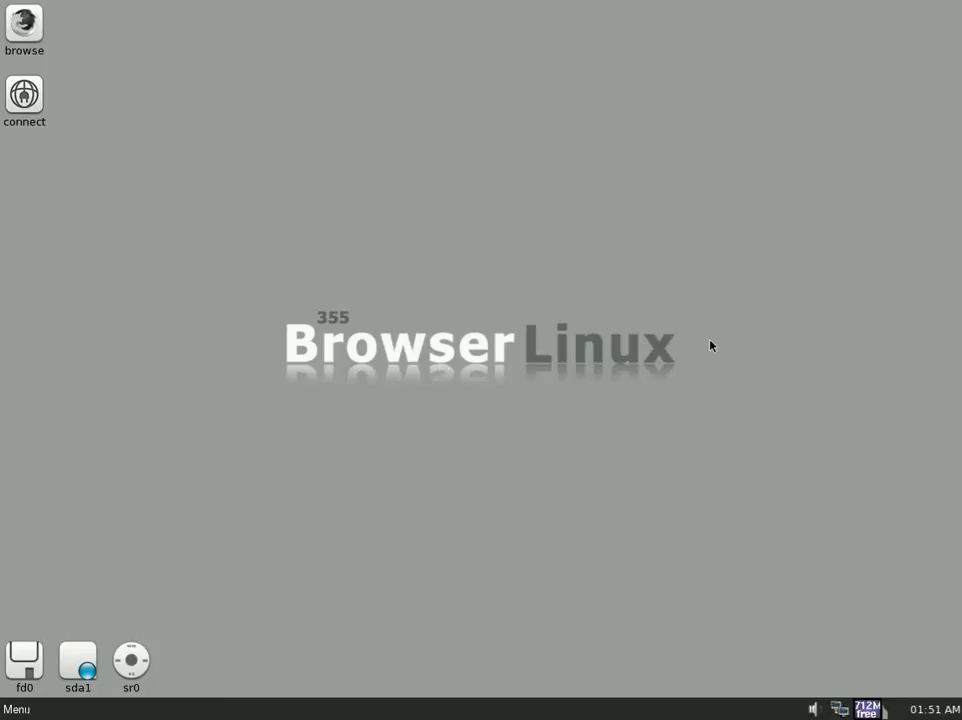
mouse_move(556, 376)
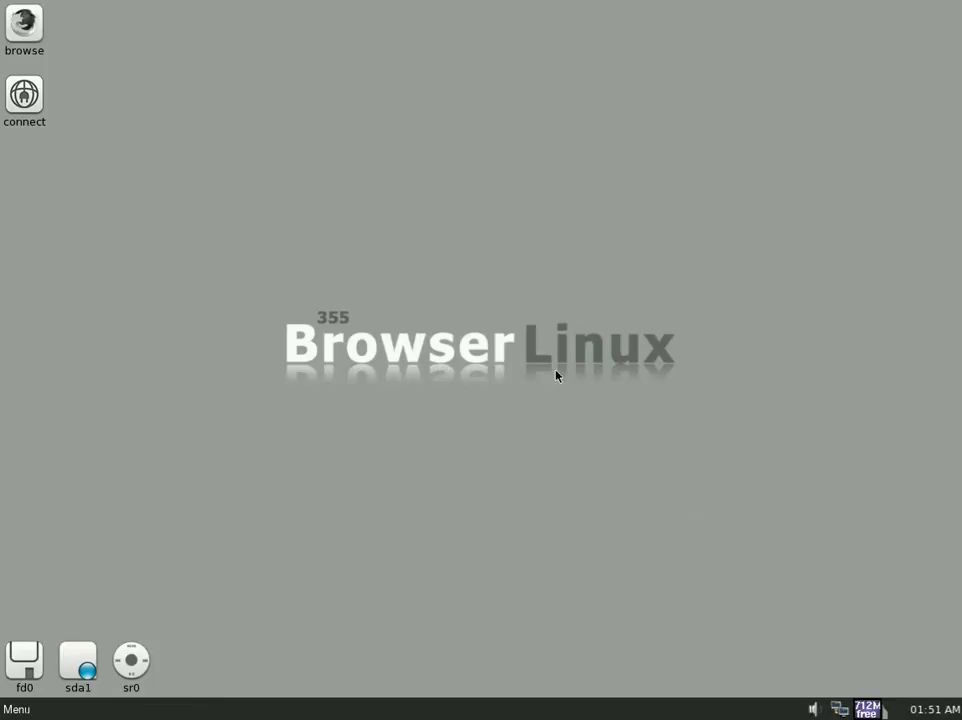
mouse_move(376, 376)
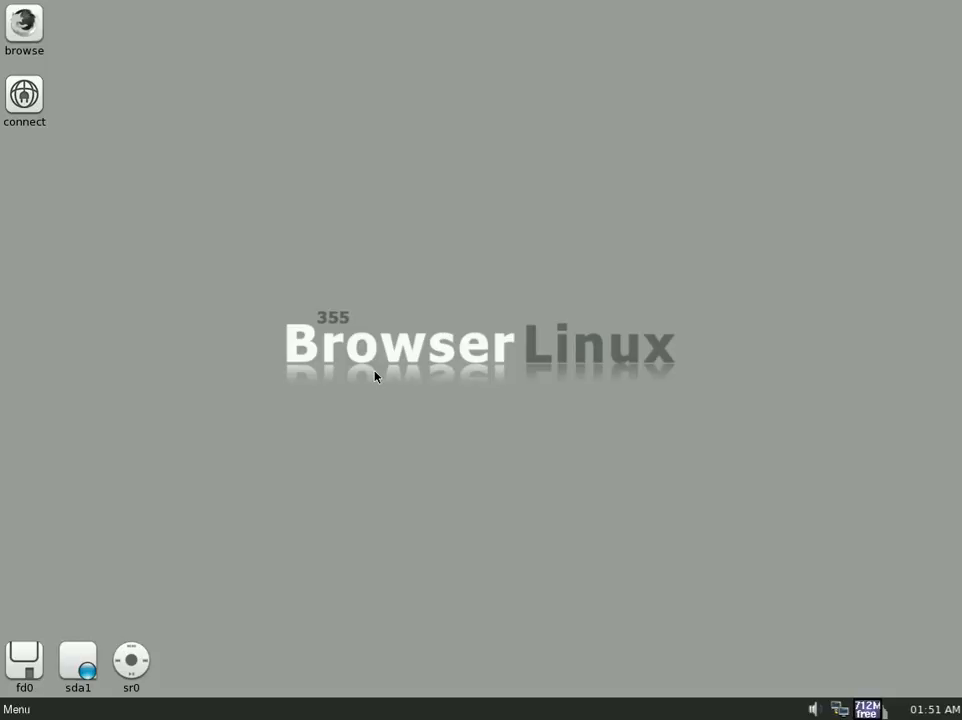
mouse_move(416, 216)
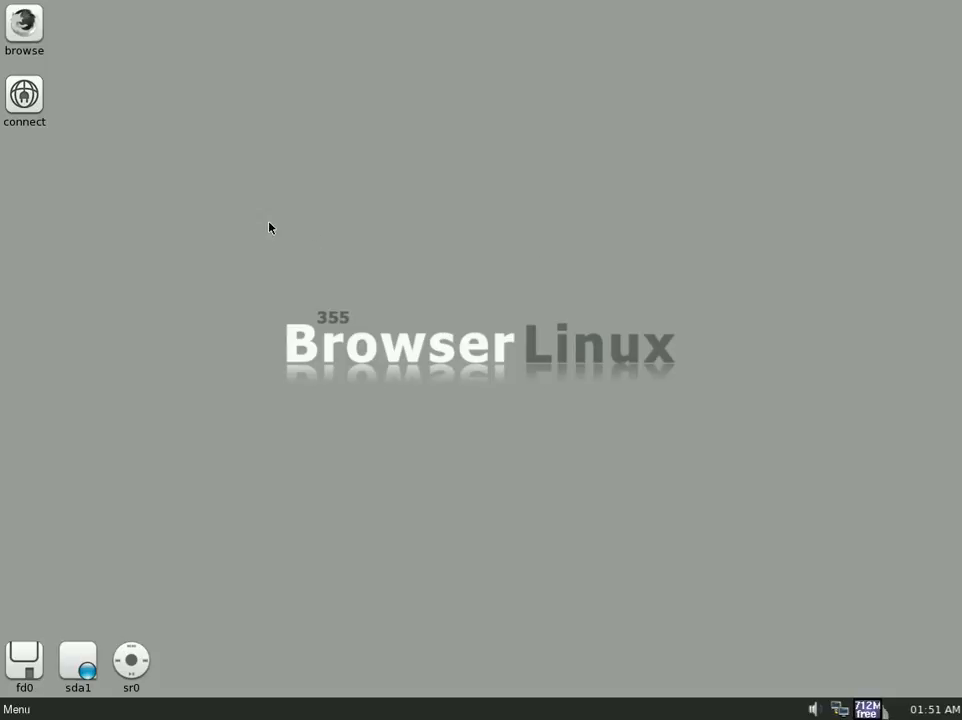
mouse_move(508, 304)
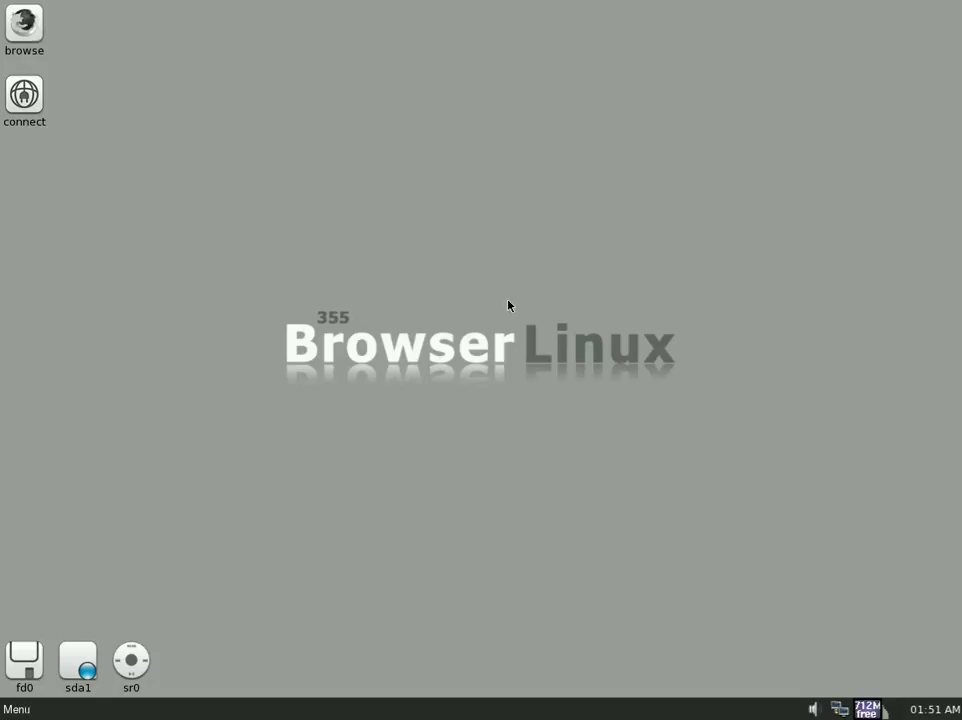
mouse_move(322, 300)
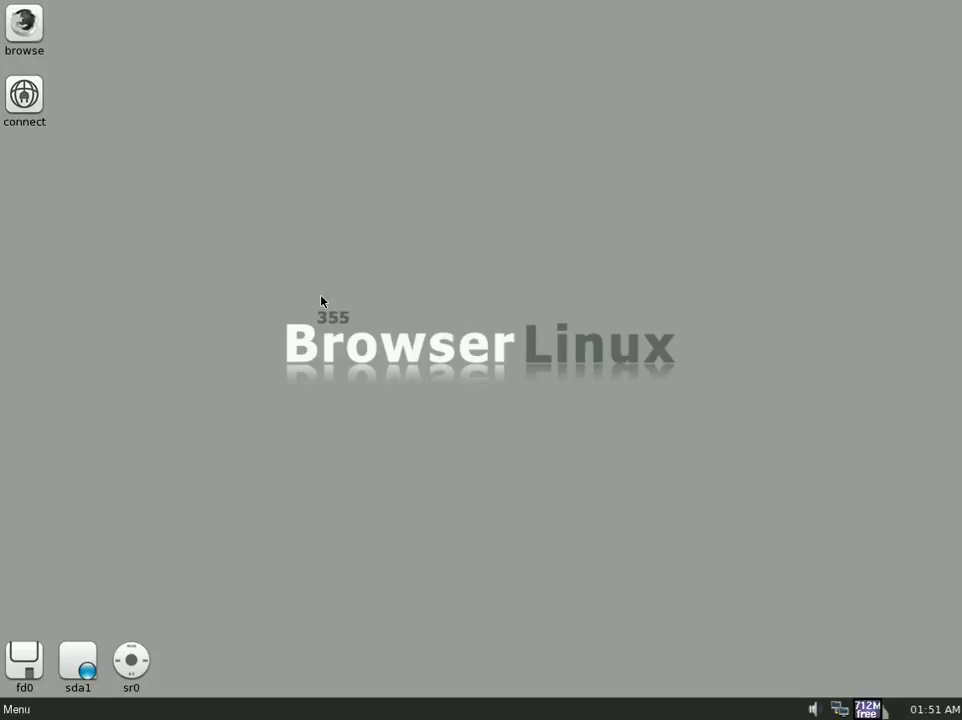
Configure eth0 via Auto DHCP in Puppy Network Wizard, keep it for next boot, and finish.
double_click(24, 96)
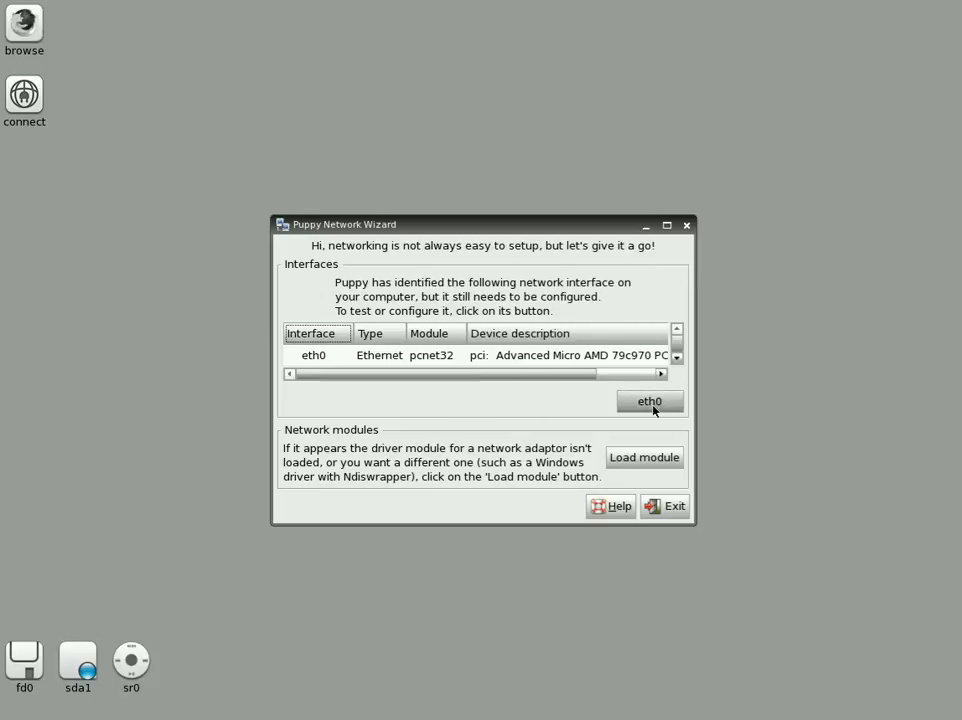
click(648, 400)
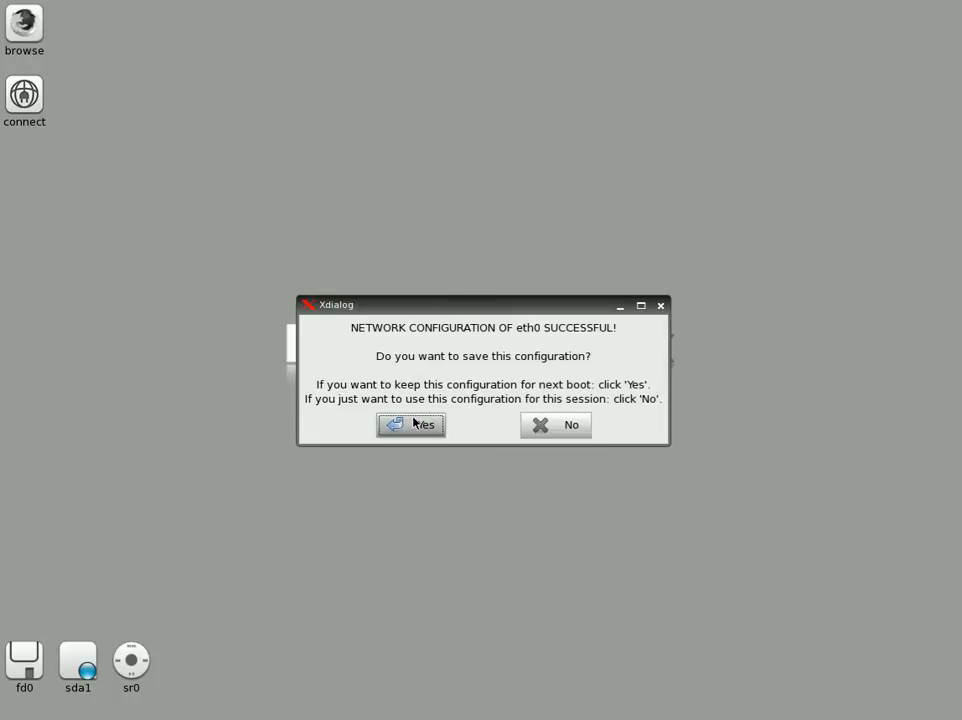
click(412, 424)
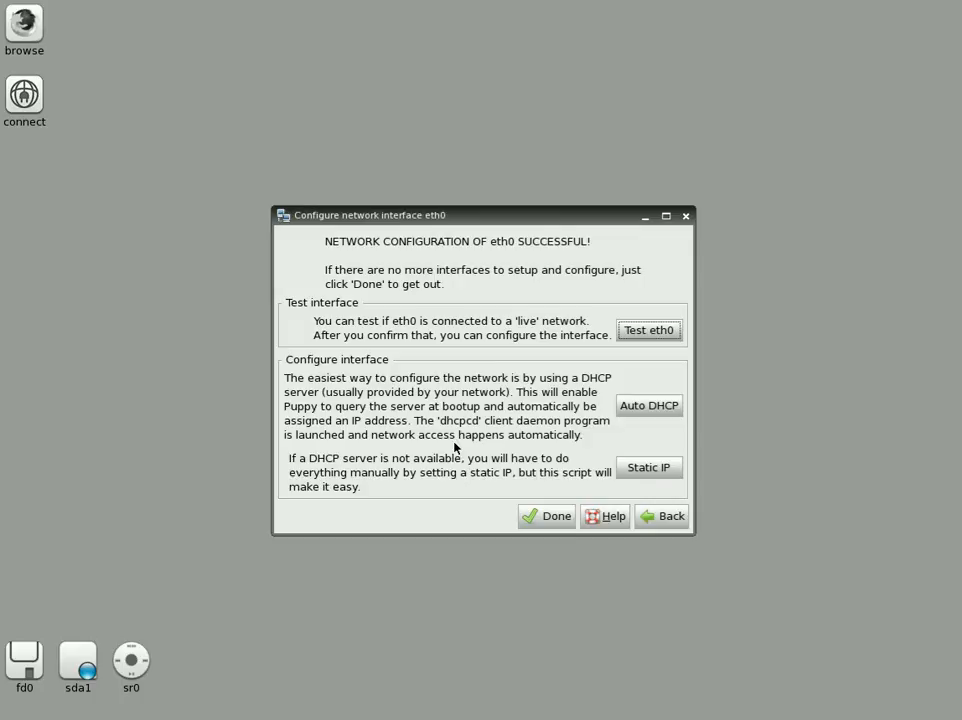
click(548, 516)
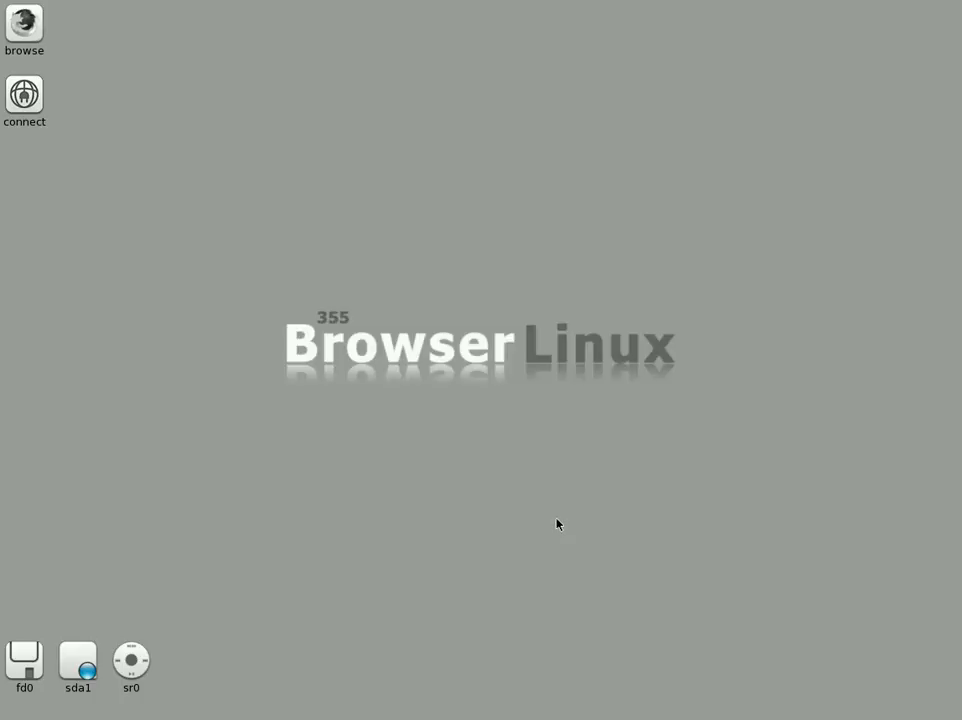
mouse_move(400, 264)
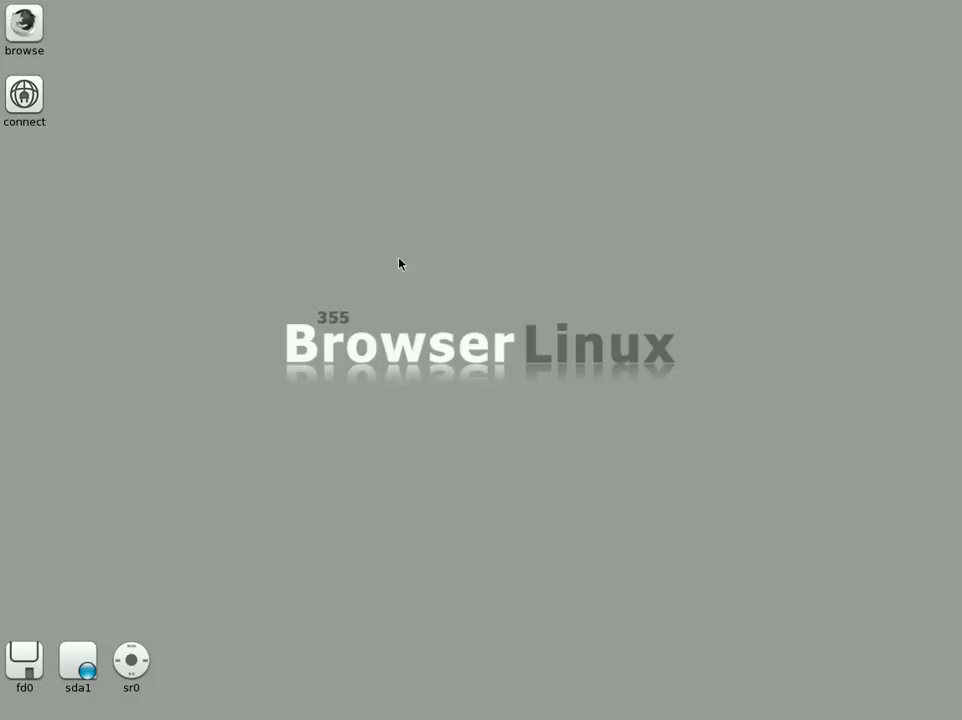
mouse_move(44, 32)
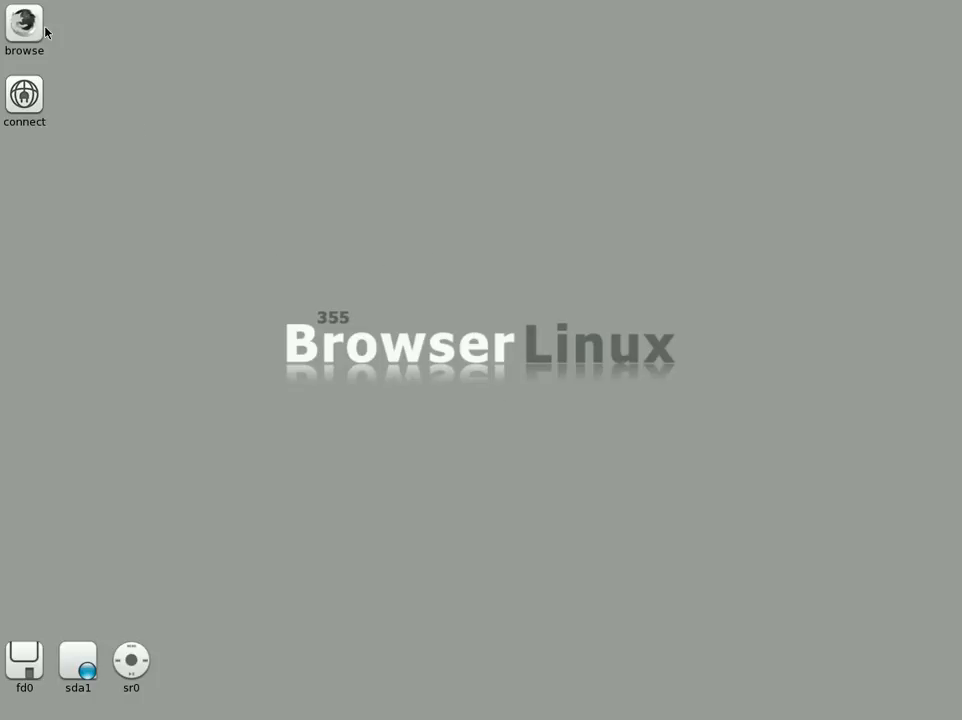
Launch Firefox from the browse desktop icon onto the BrowserLinux Google start page.
double_click(24, 24)
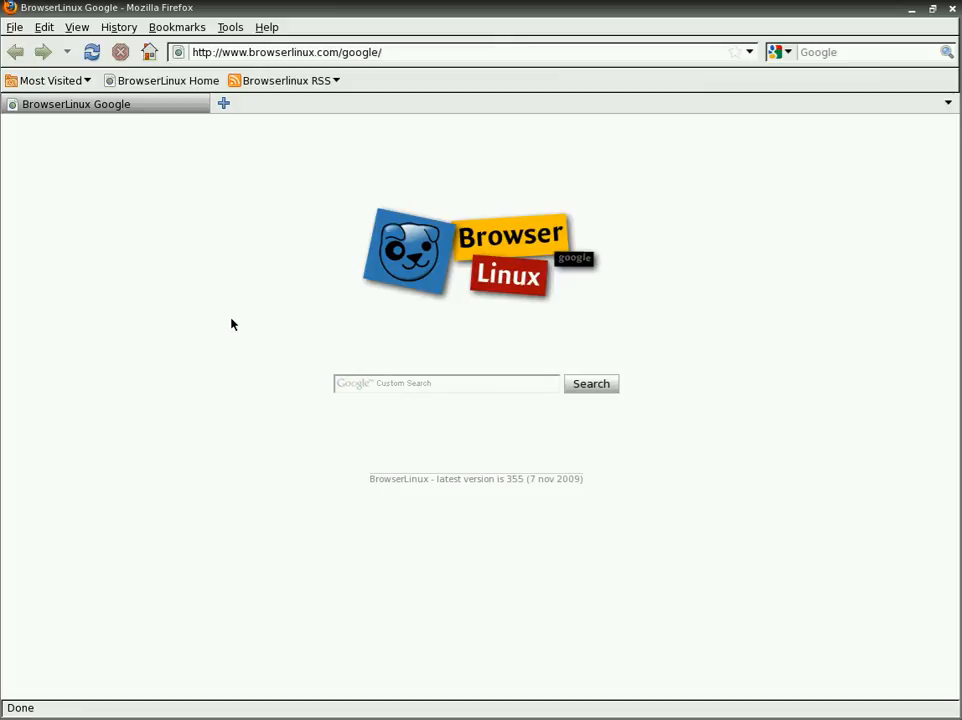
mouse_move(338, 438)
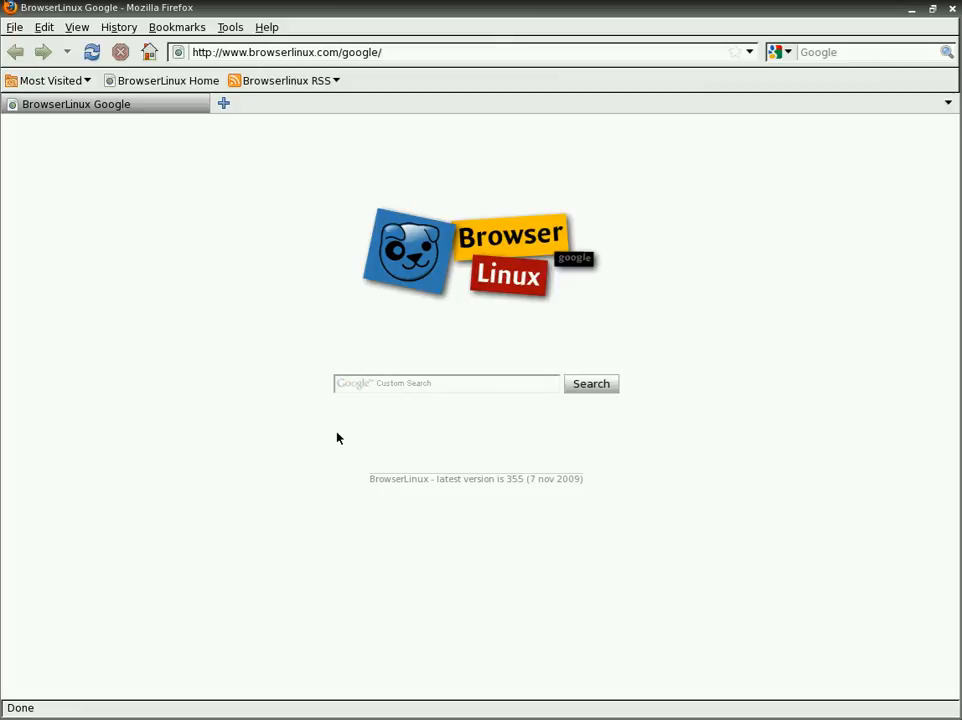
mouse_move(296, 374)
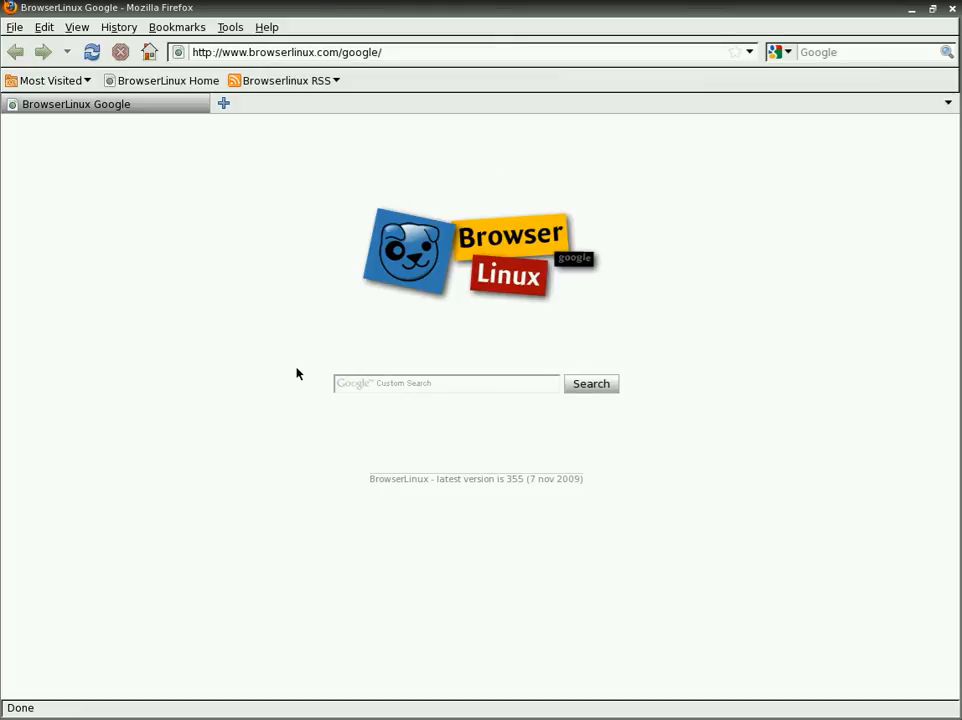
mouse_move(176, 158)
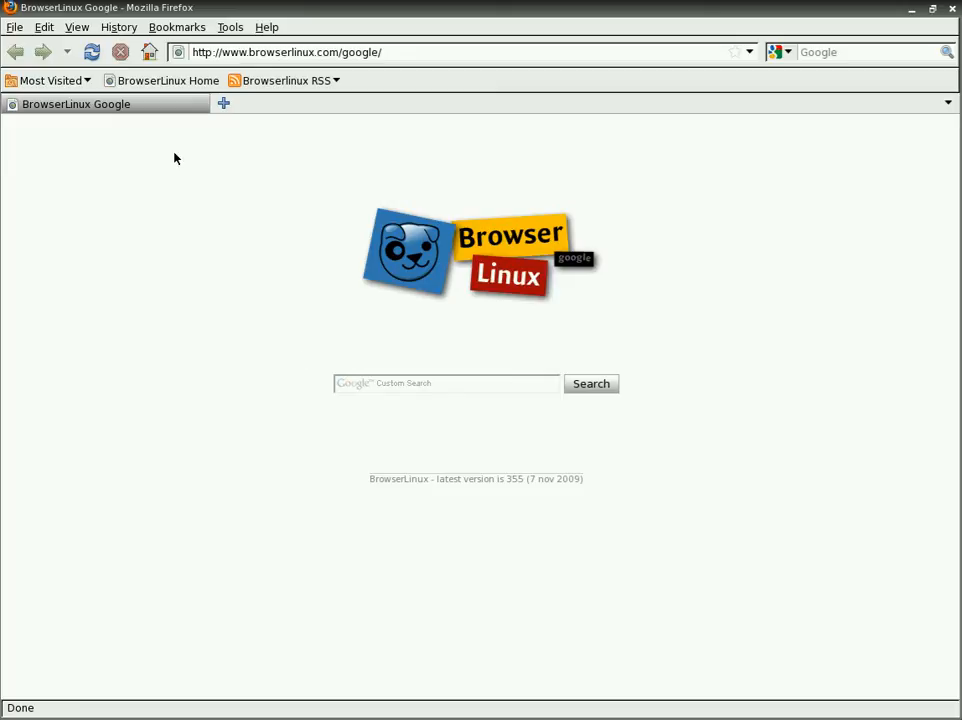
Go to the BrowserLinux Home bookmark and read down to the 355 download and version history.
click(162, 80)
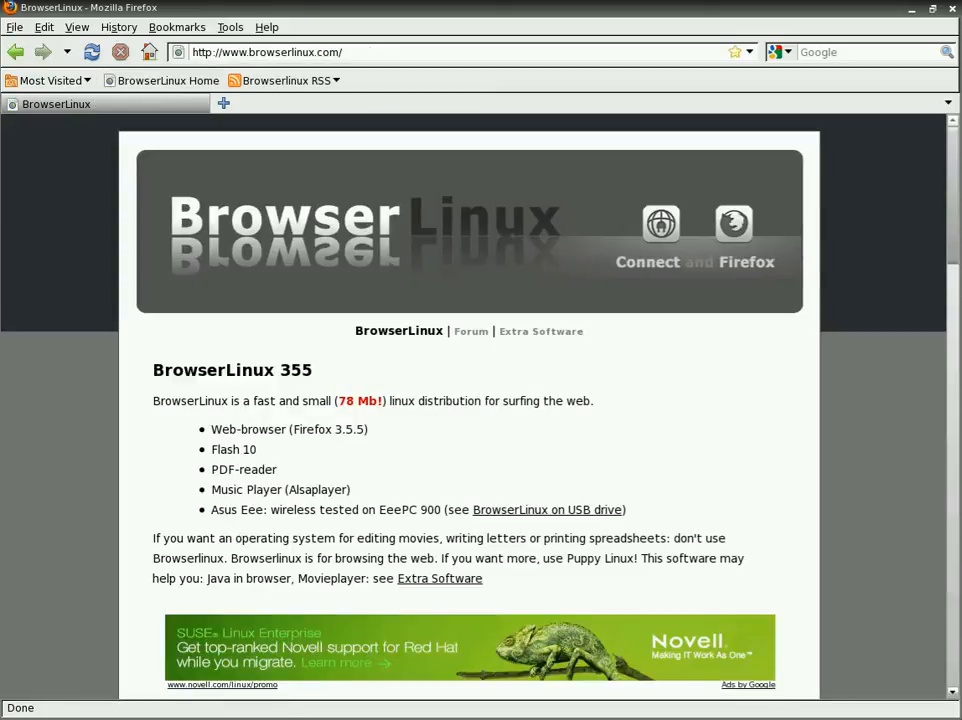
mouse_move(524, 344)
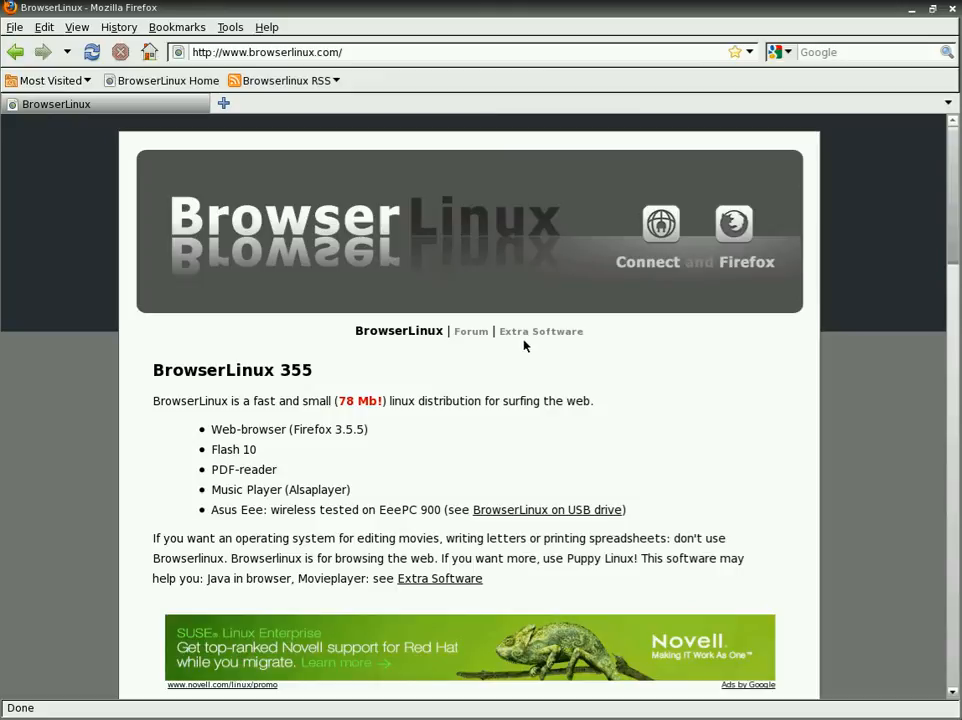
mouse_move(576, 456)
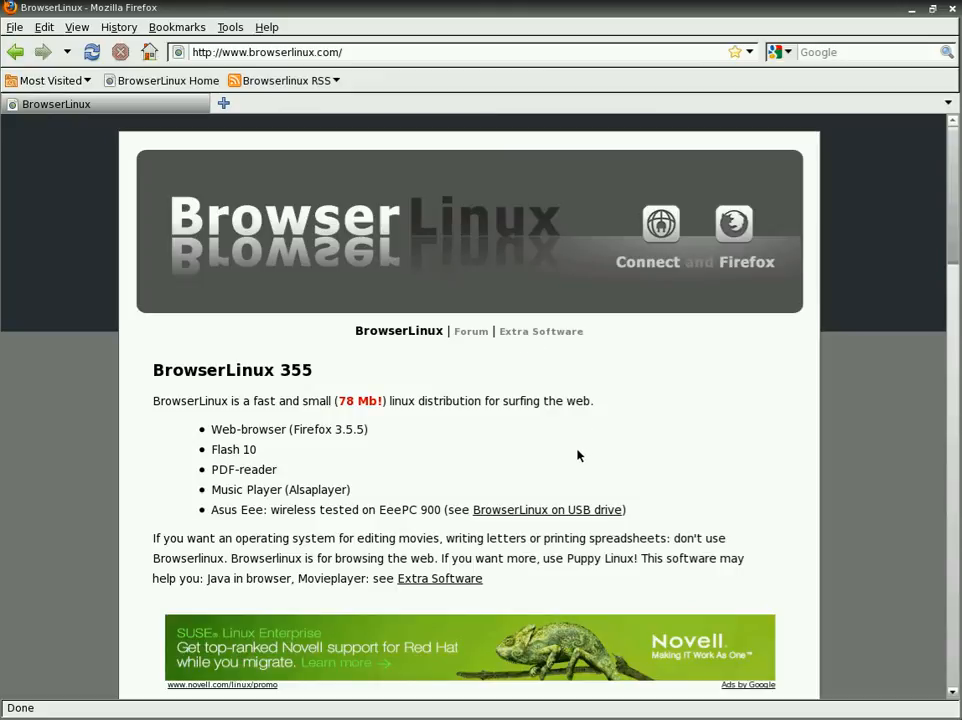
scroll(down, 3)
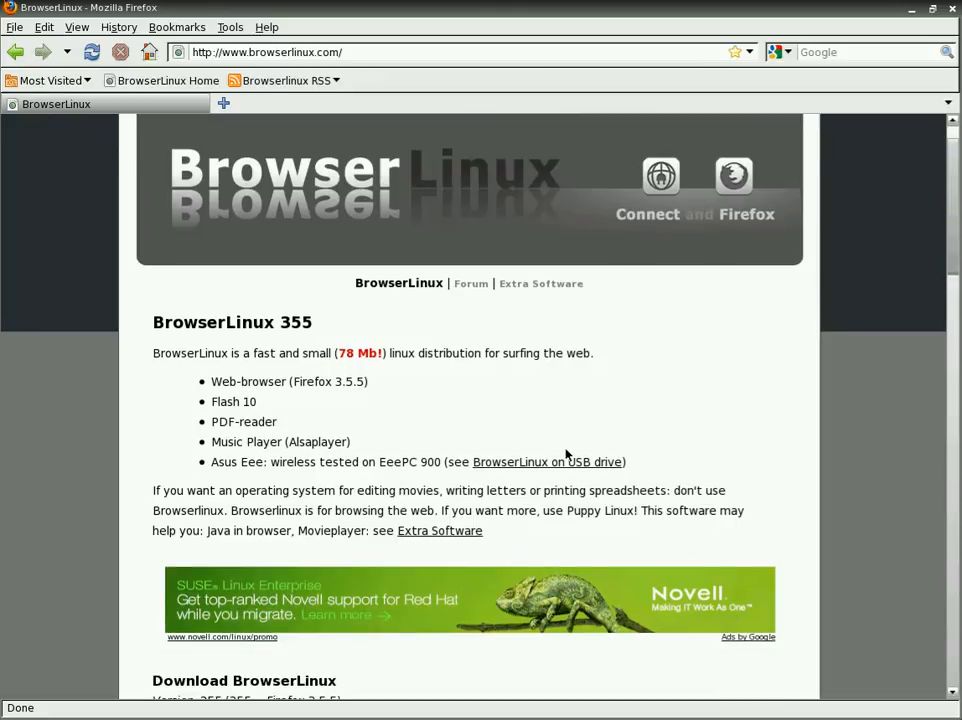
scroll(down, 3)
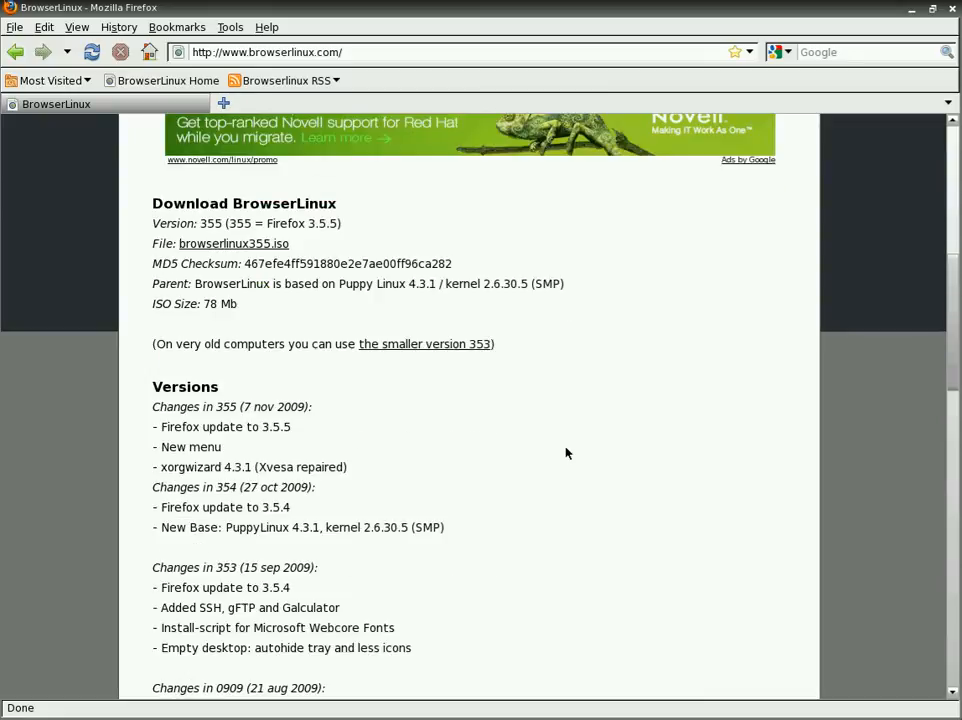
scroll(down, 3)
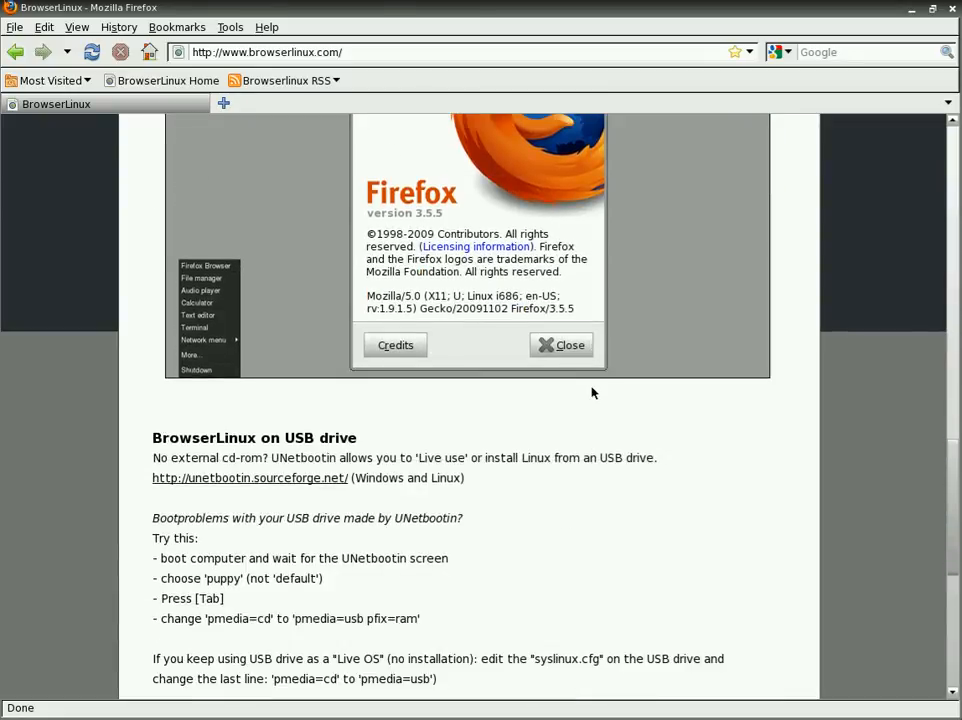
click(560, 344)
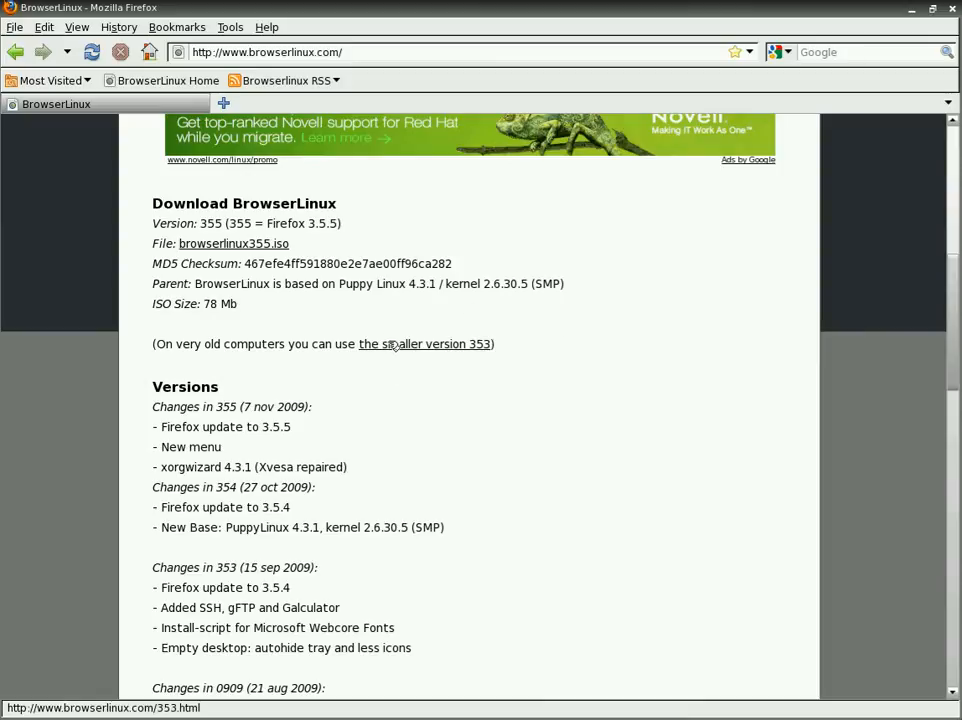
click(424, 344)
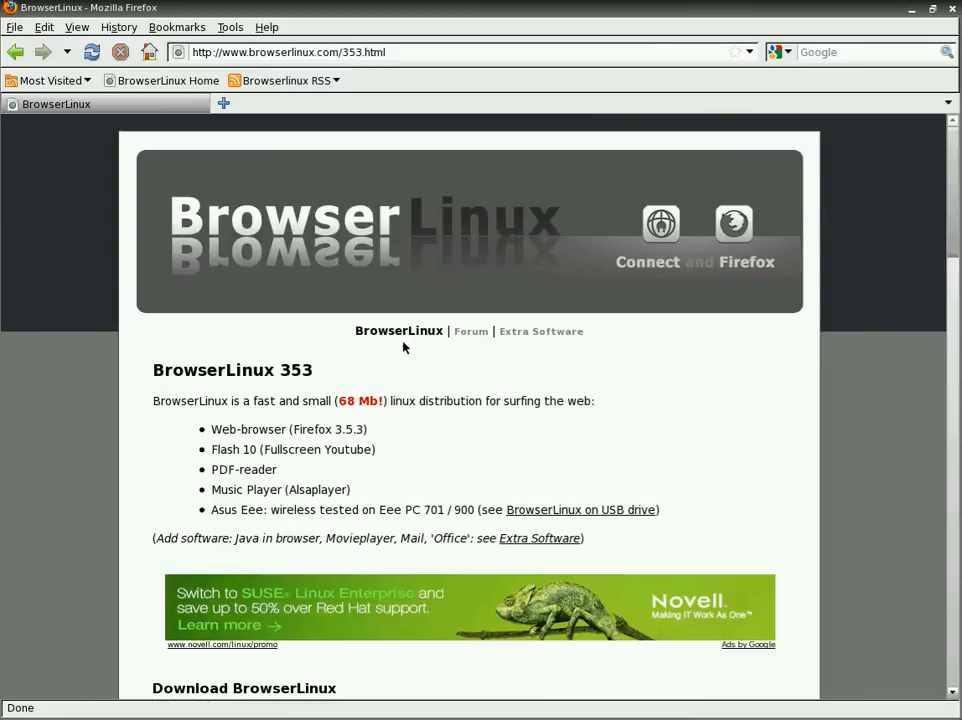
scroll(down, 3)
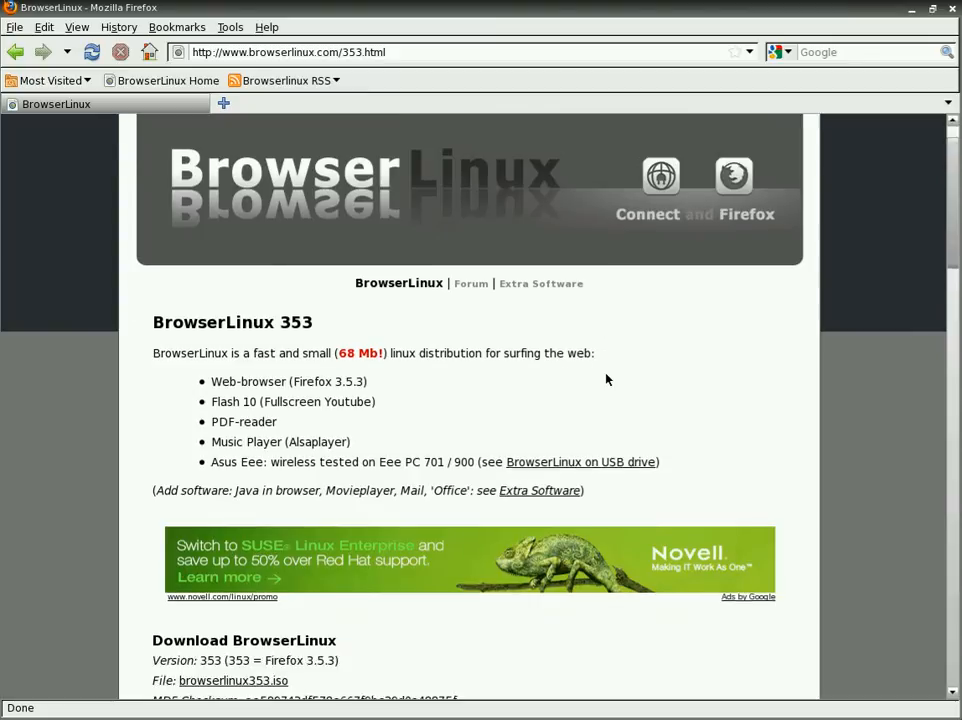
scroll(down, 3)
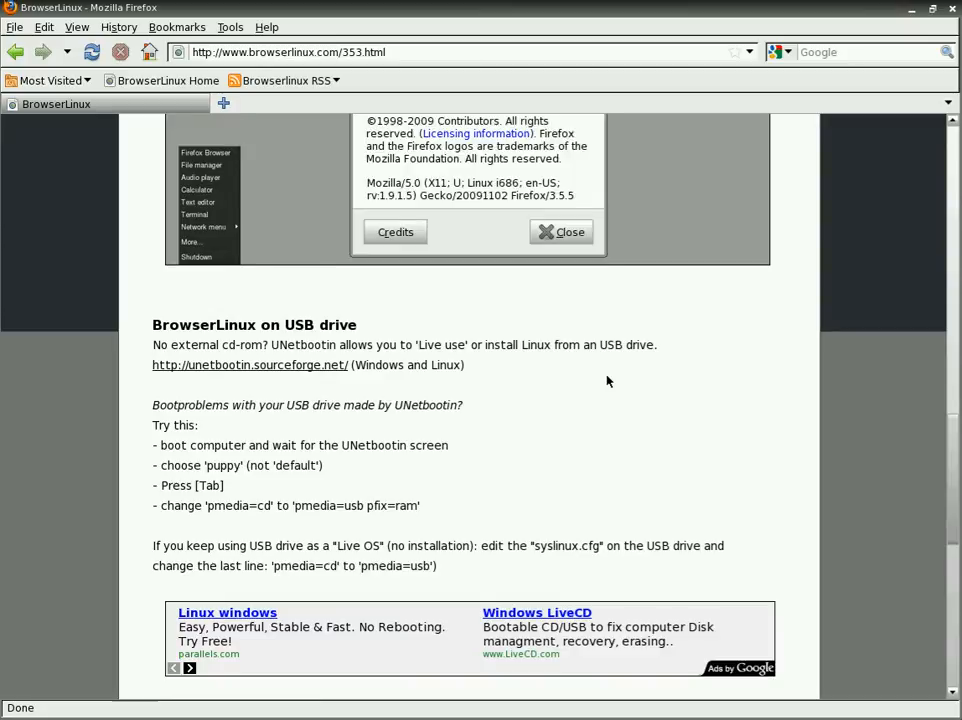
scroll(down, 3)
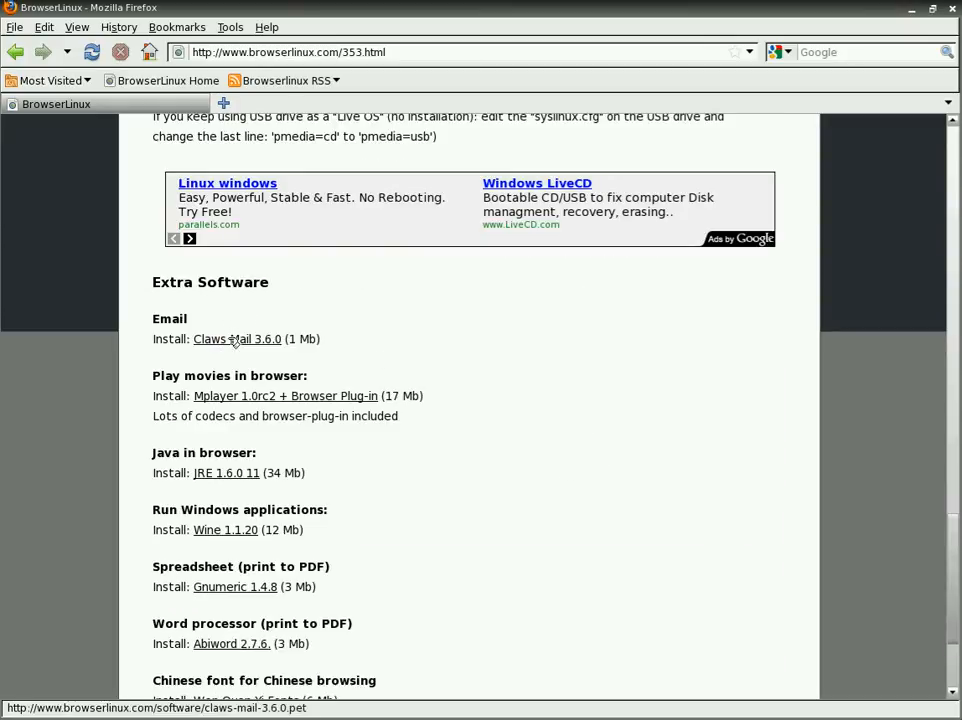
scroll(down, 3)
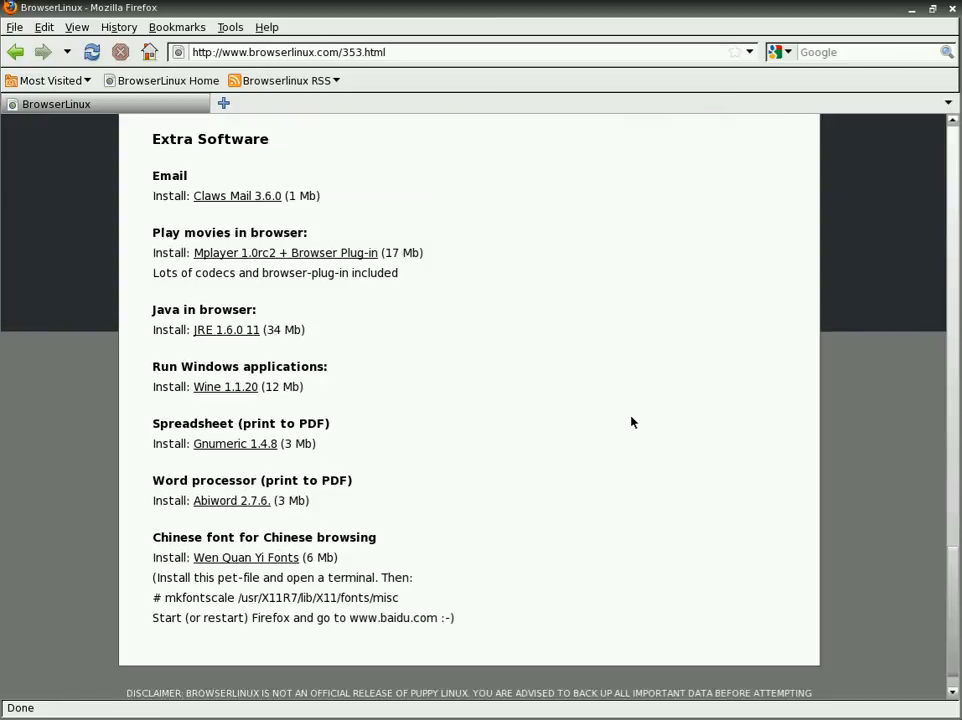
scroll(down, 3)
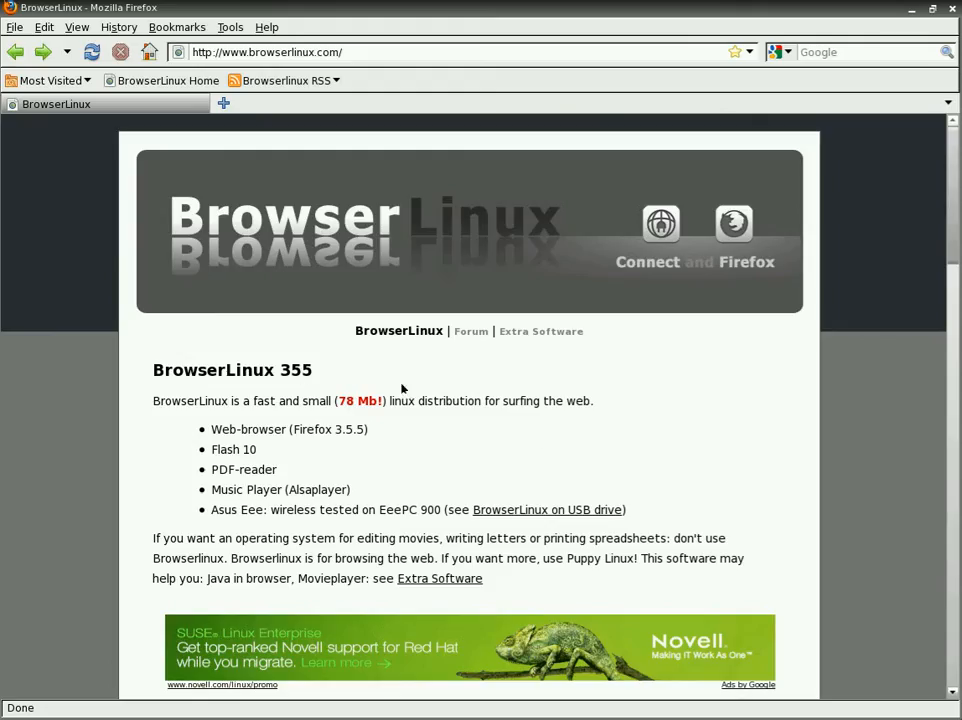
Scroll the BrowserLinux 355 page down to its download details and version history.
scroll(down, 3)
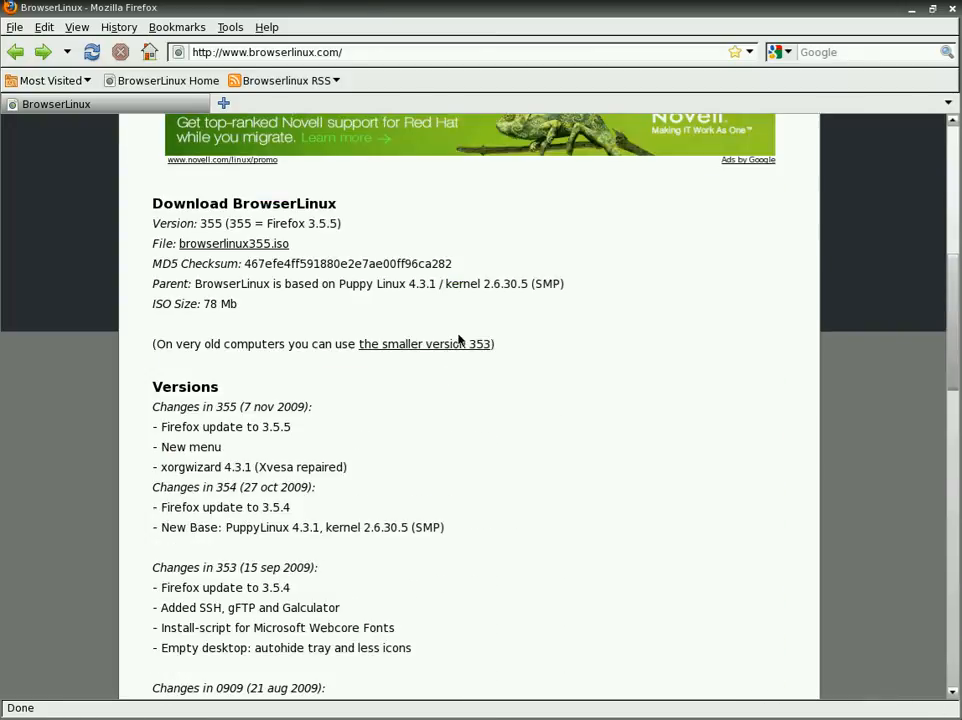
mouse_move(856, 192)
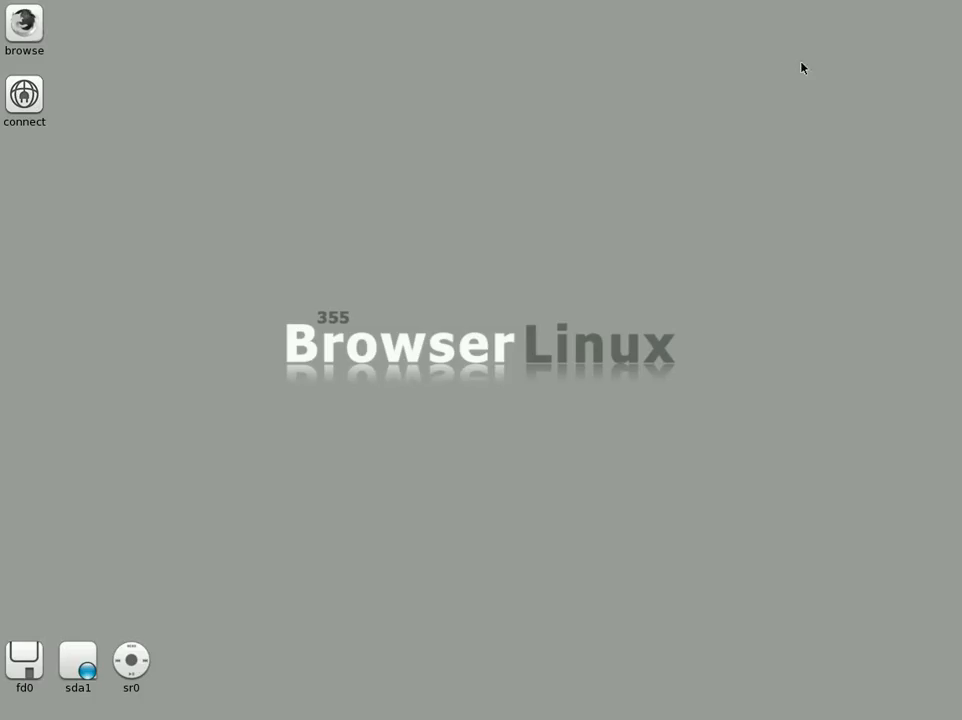
Bring up the desktop root menu listing File manager, Terminal and the other applications.
right_click(284, 124)
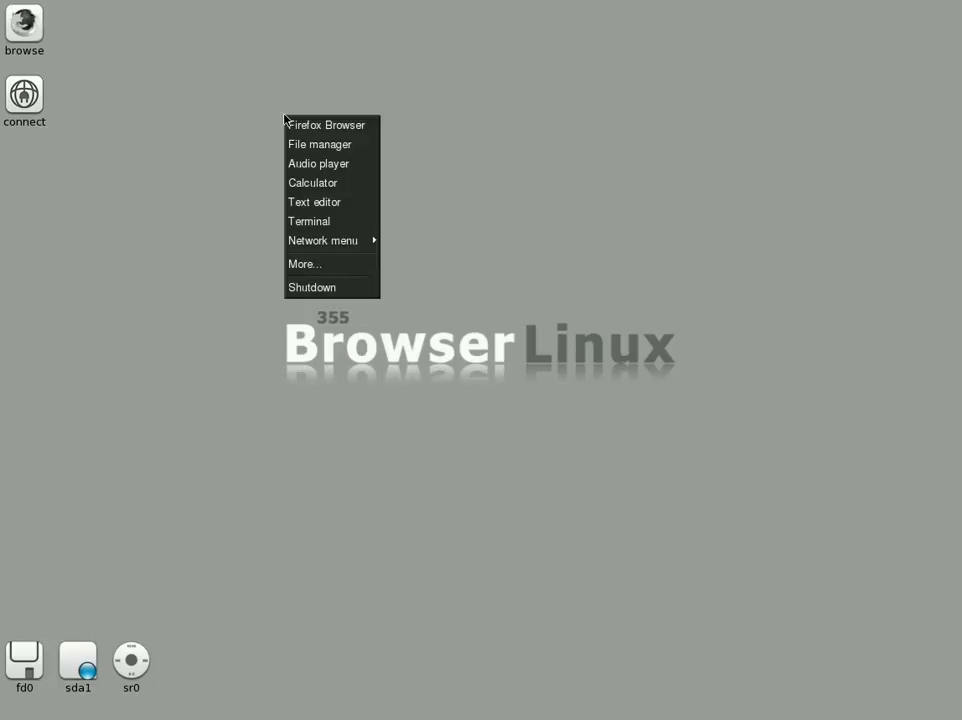
mouse_move(318, 164)
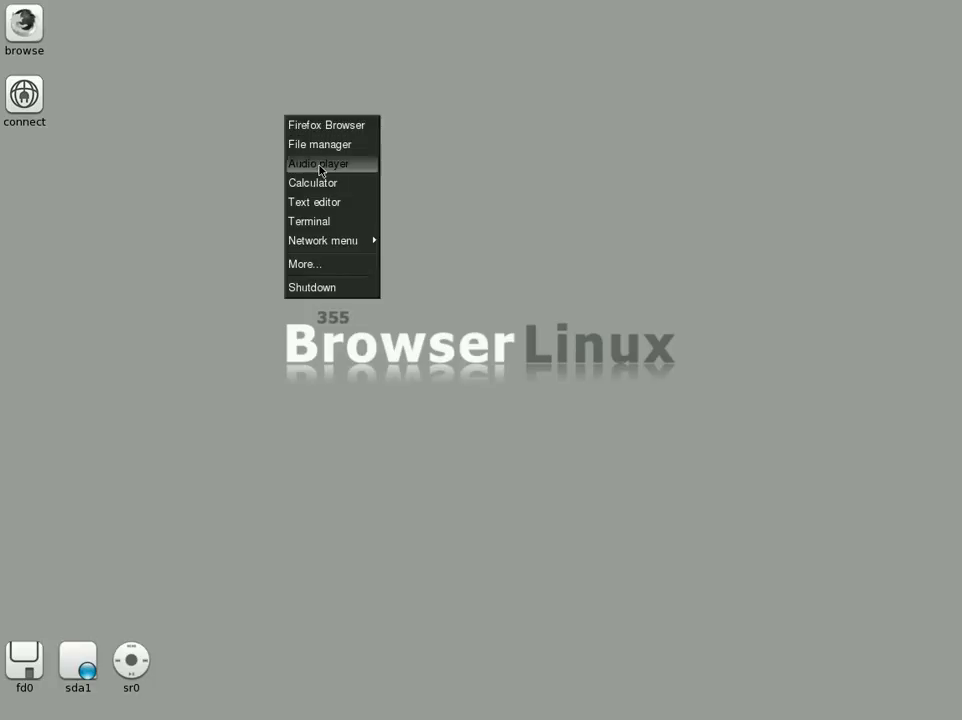
mouse_move(314, 200)
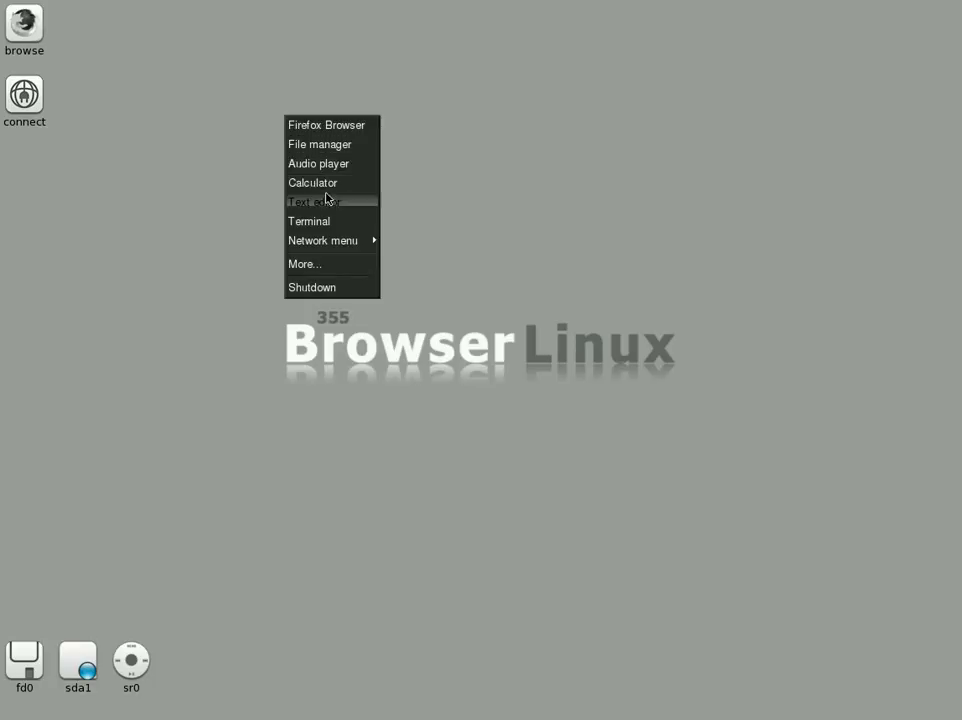
mouse_move(322, 240)
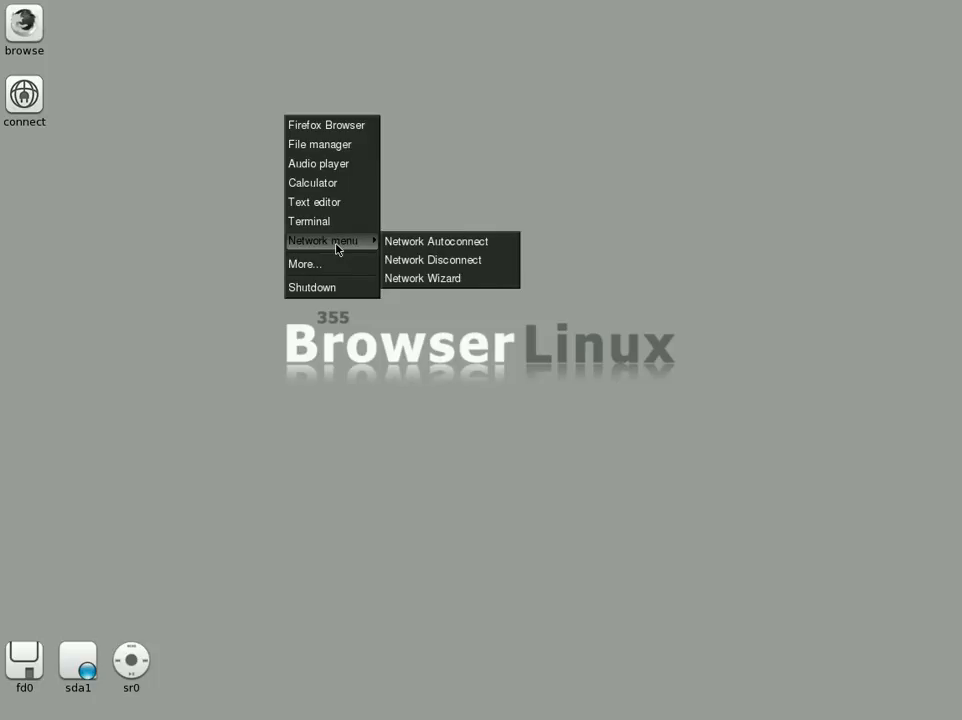
mouse_move(304, 264)
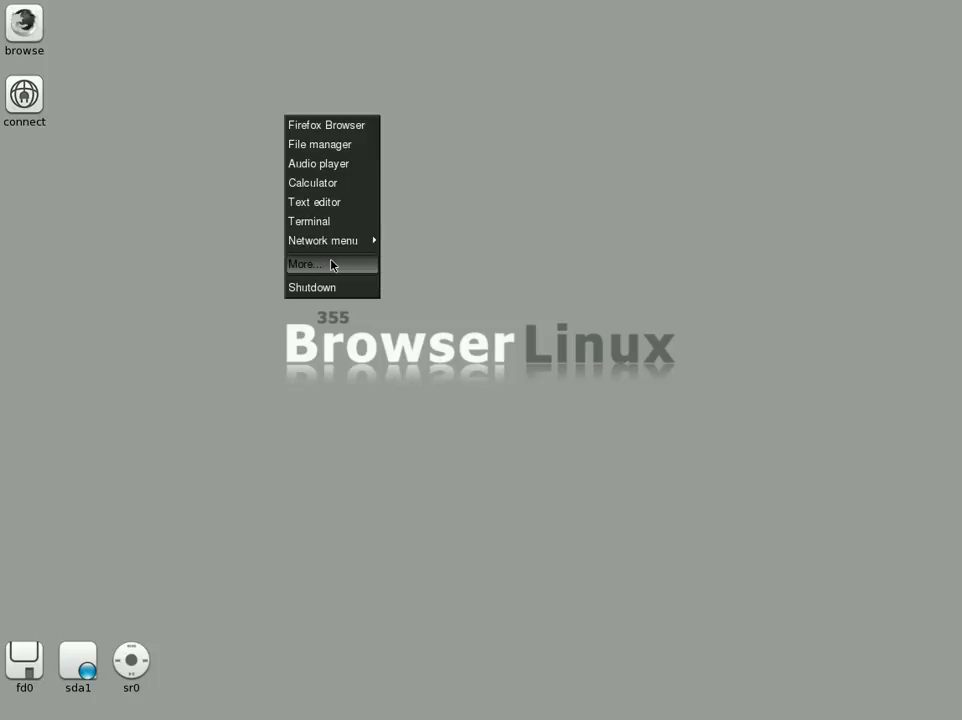
Choose More... to browse /usr/share/applications in ROX-Filer through its 49 desktop entries.
click(304, 264)
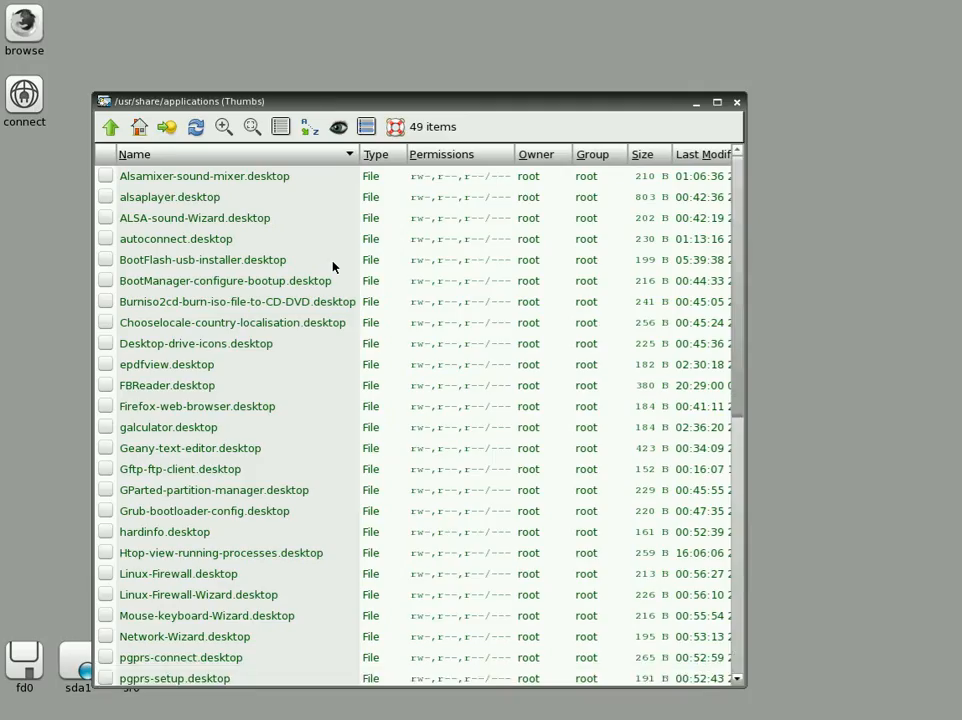
mouse_move(320, 244)
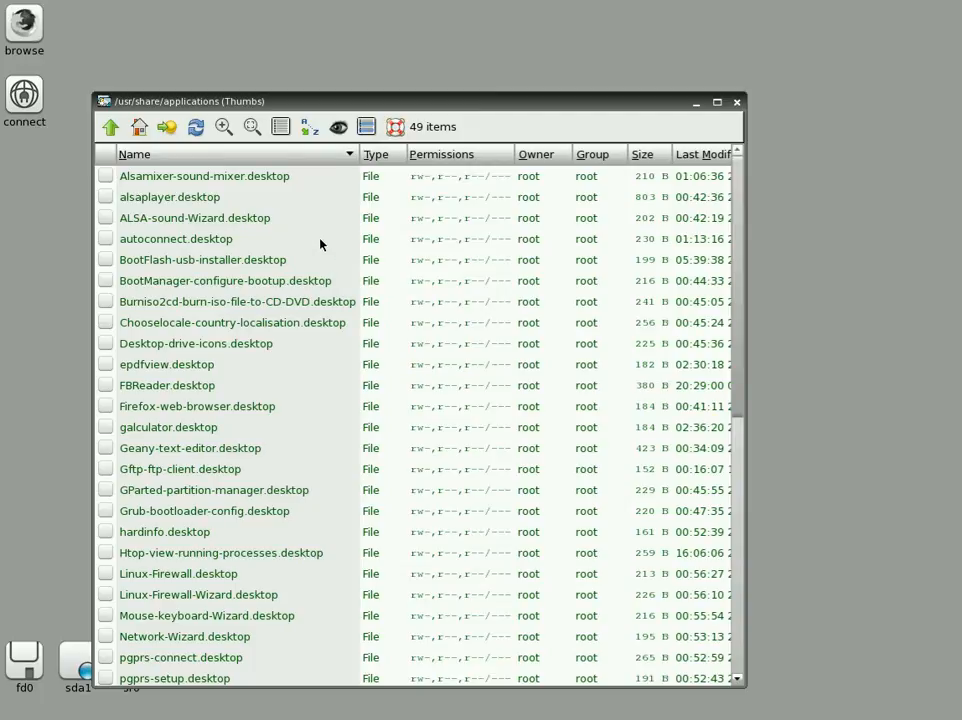
scroll(down, 3)
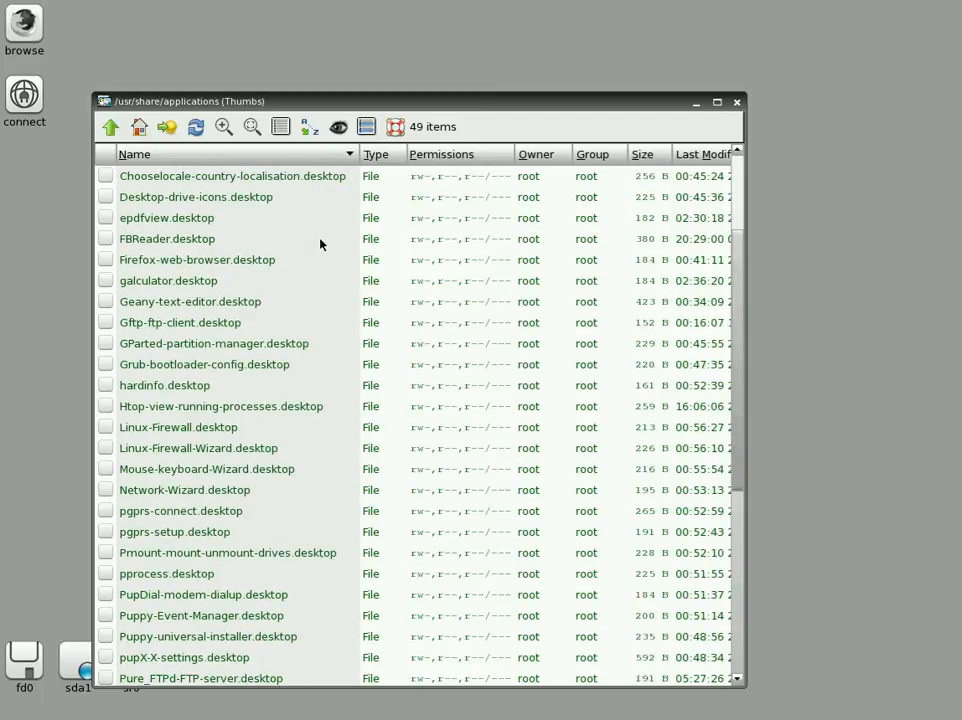
scroll(down, 3)
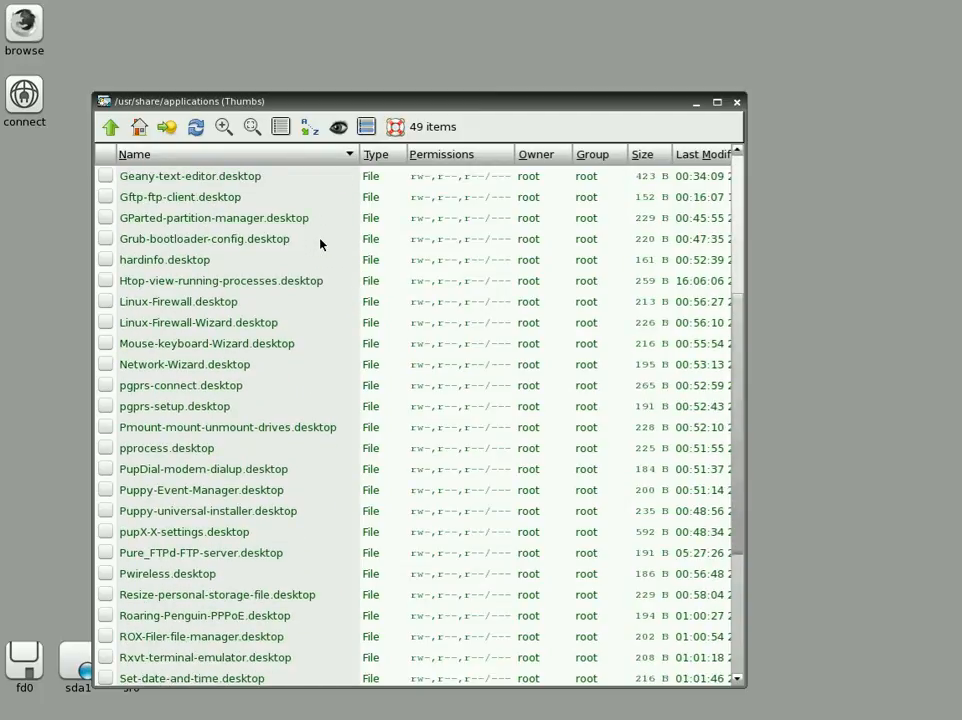
scroll(down, 3)
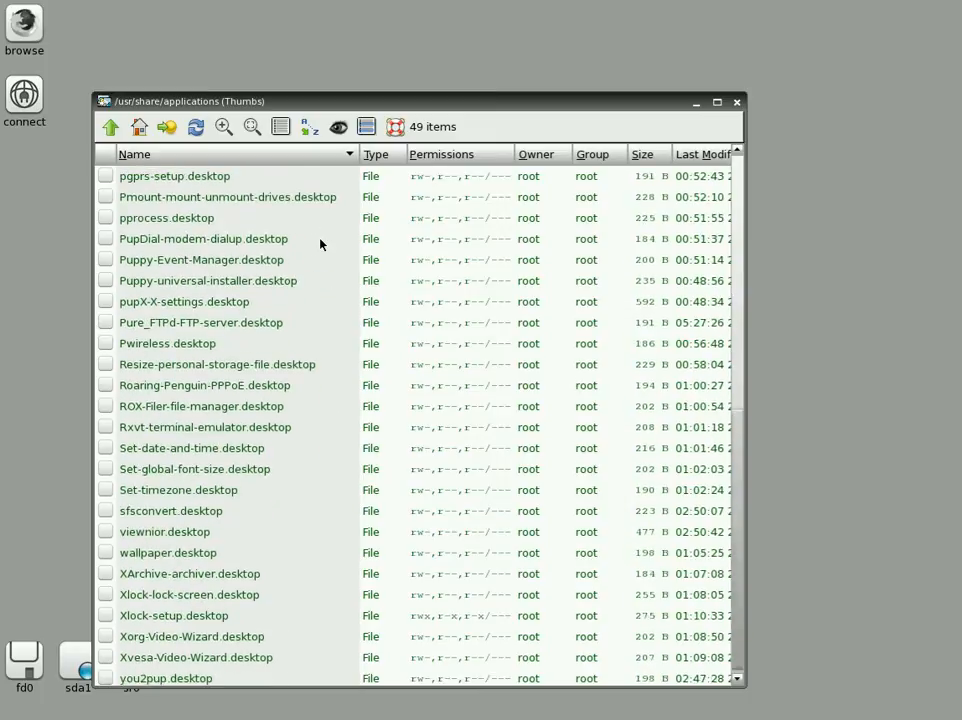
scroll(down, 3)
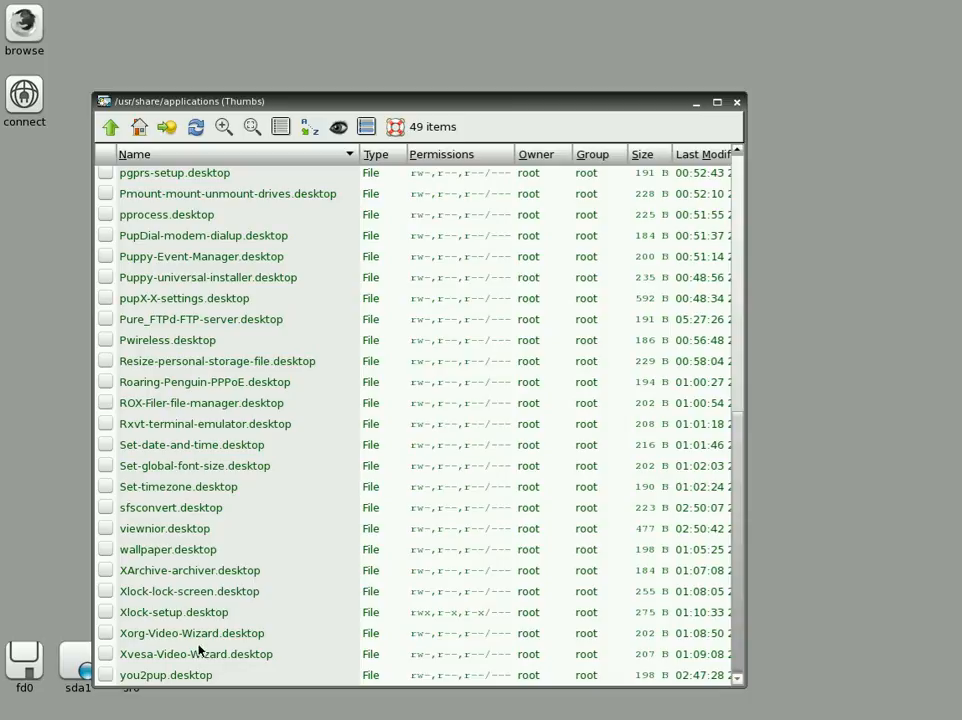
mouse_move(308, 532)
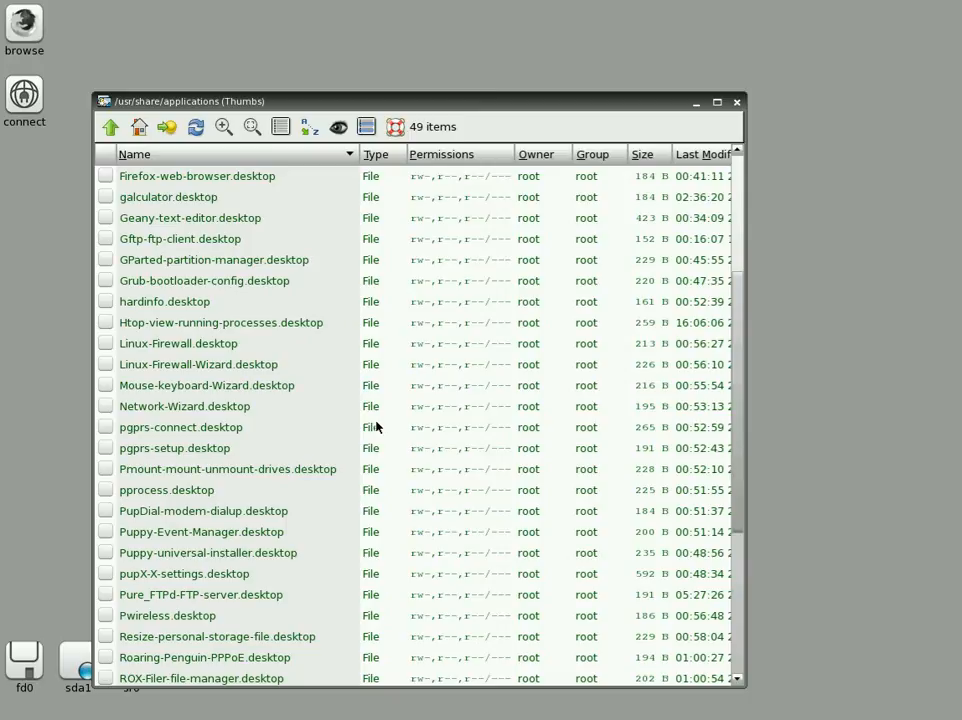
scroll(down, 3)
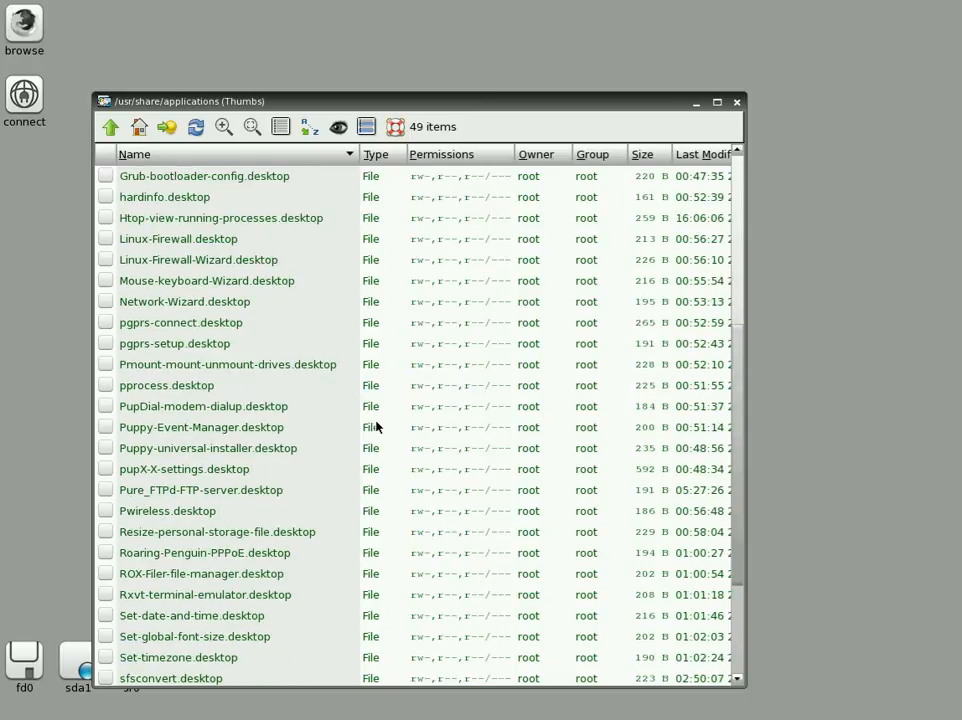
mouse_move(284, 428)
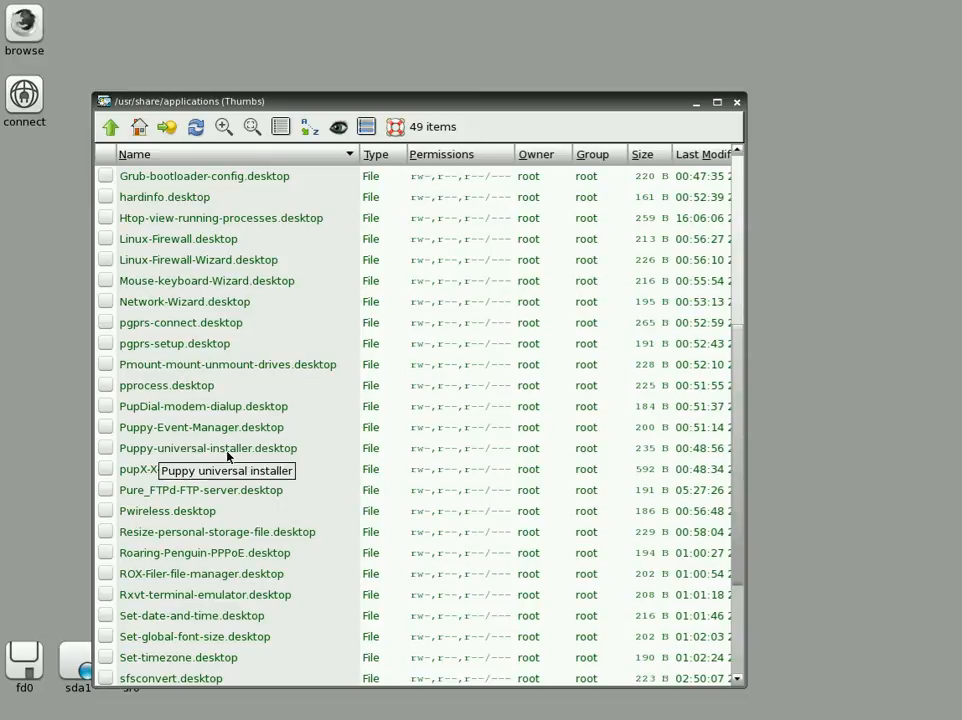
double_click(208, 448)
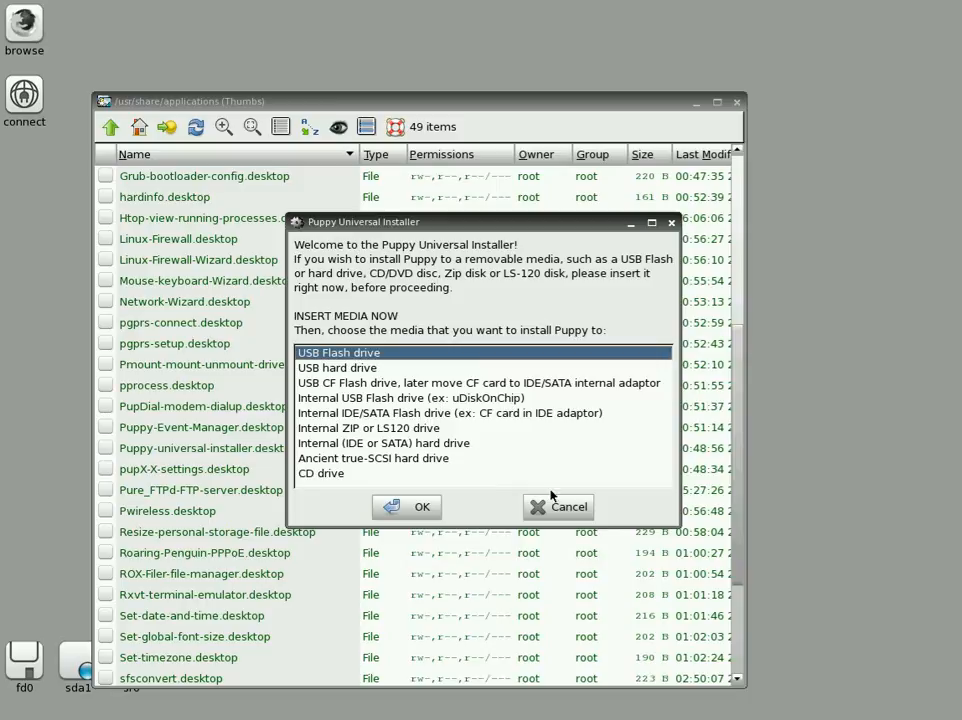
click(558, 506)
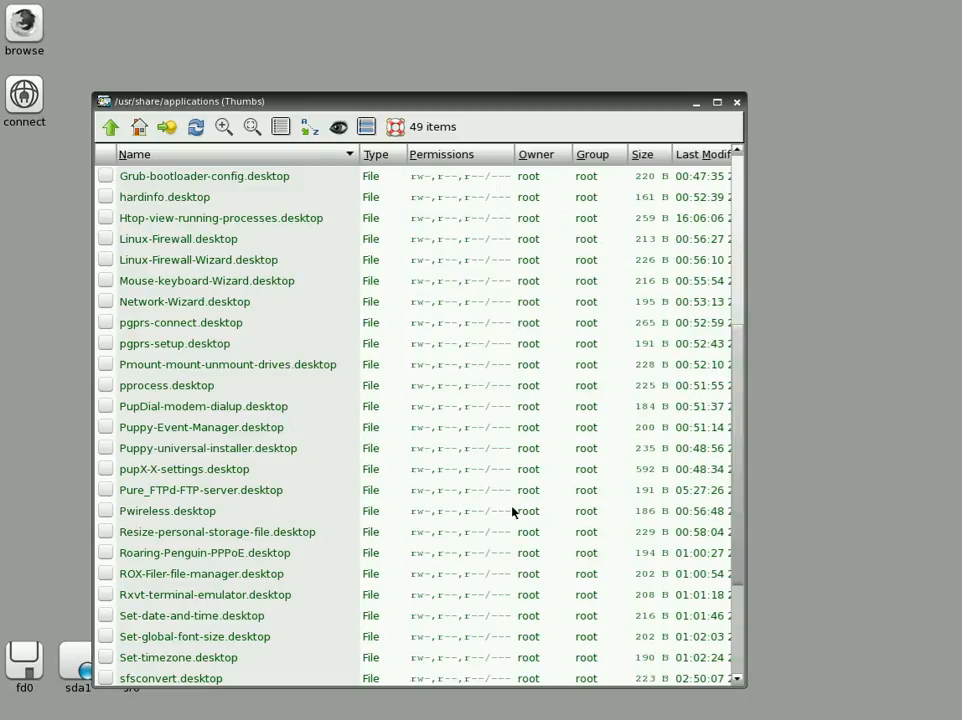
mouse_move(350, 498)
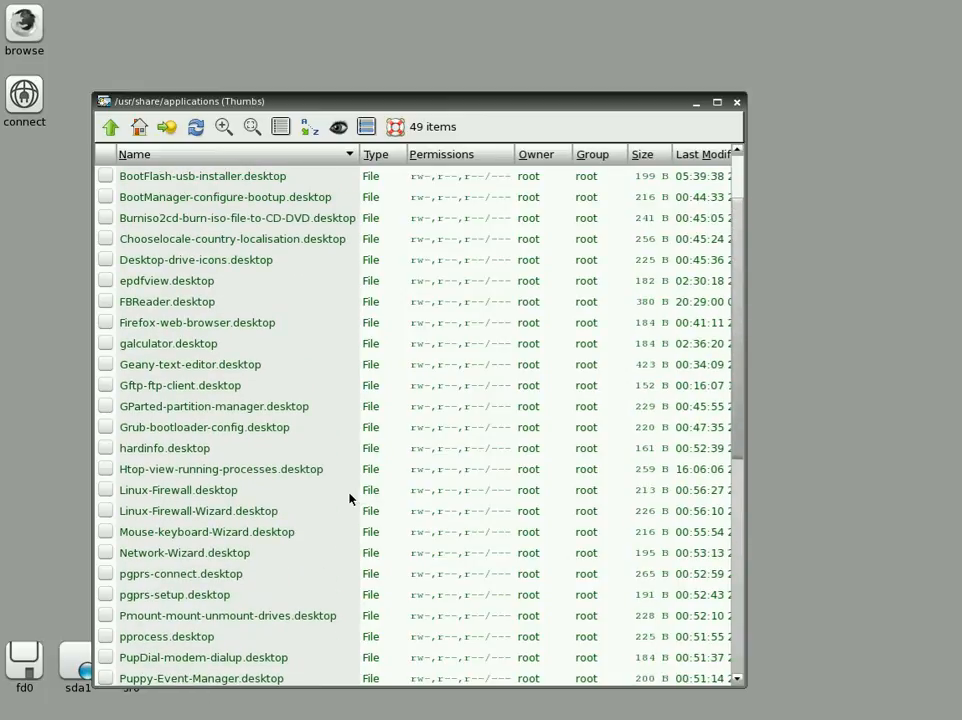
mouse_move(378, 362)
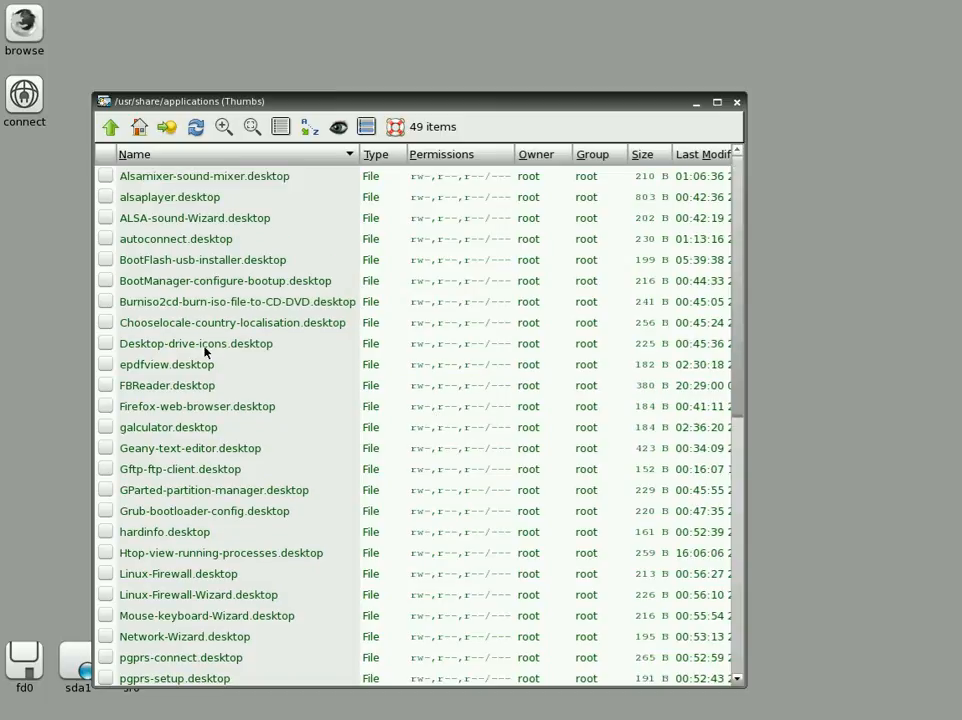
mouse_move(738, 110)
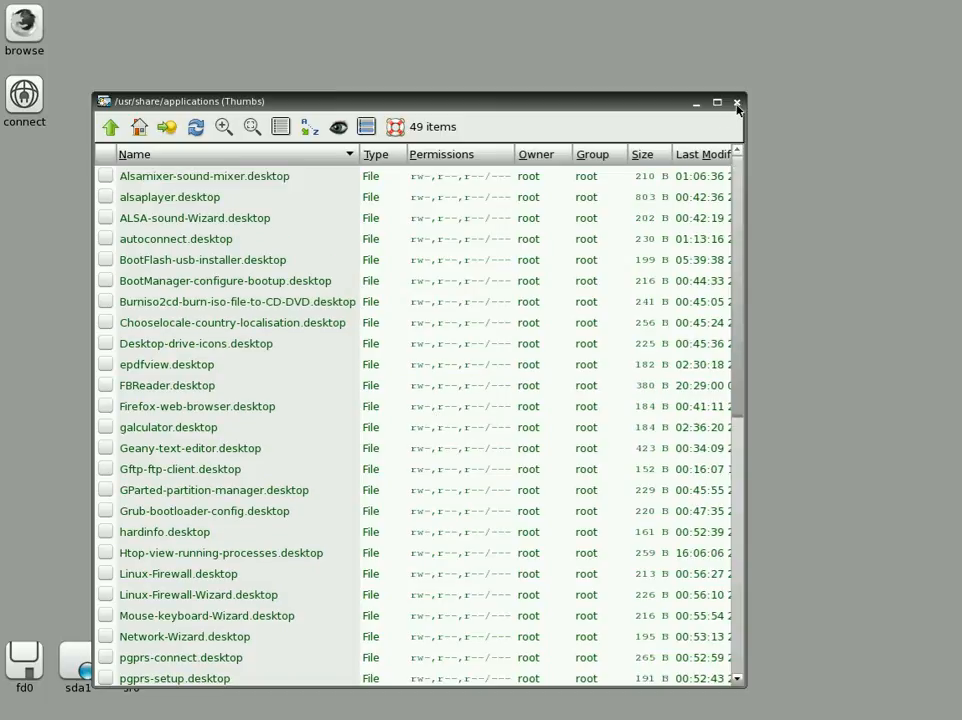
Close ROX-Filer, relaunch Firefox and run a Google search for 'youtube'.
click(736, 102)
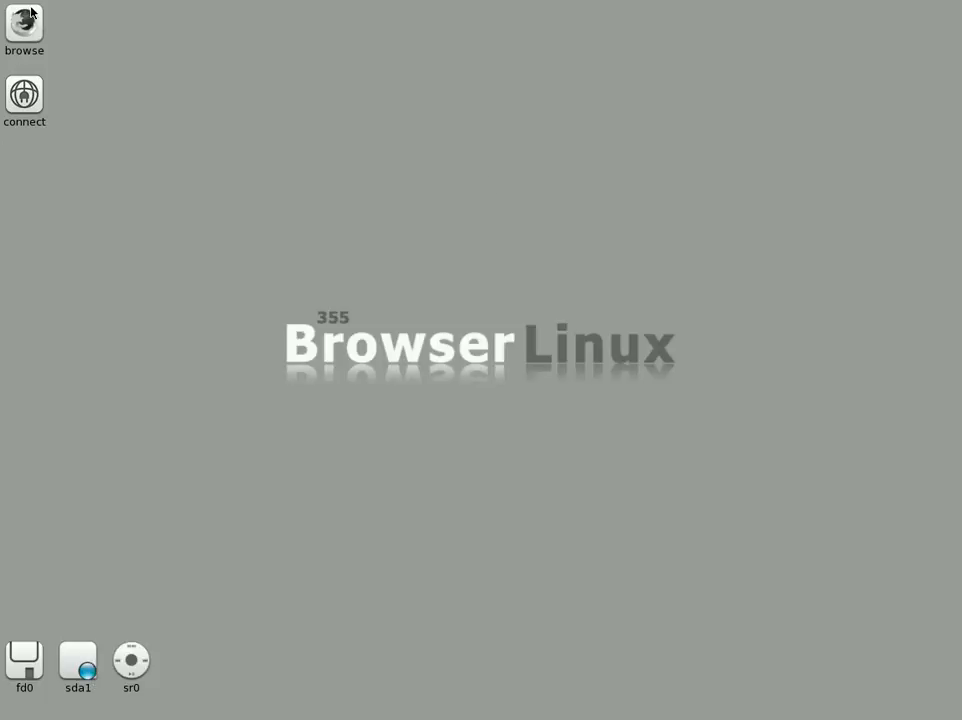
double_click(24, 24)
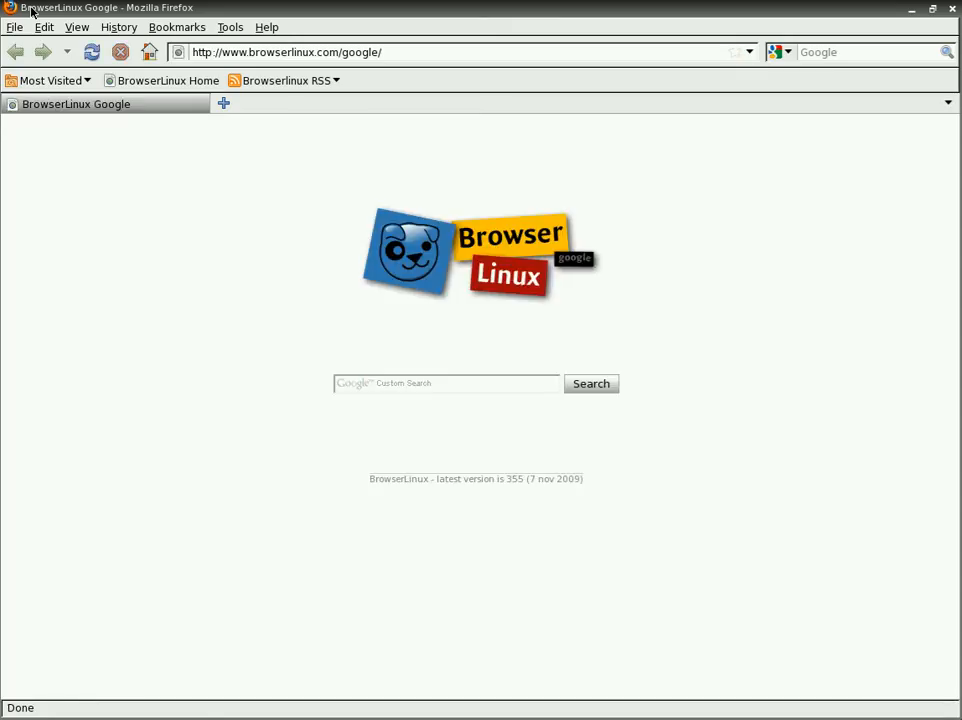
mouse_move(196, 360)
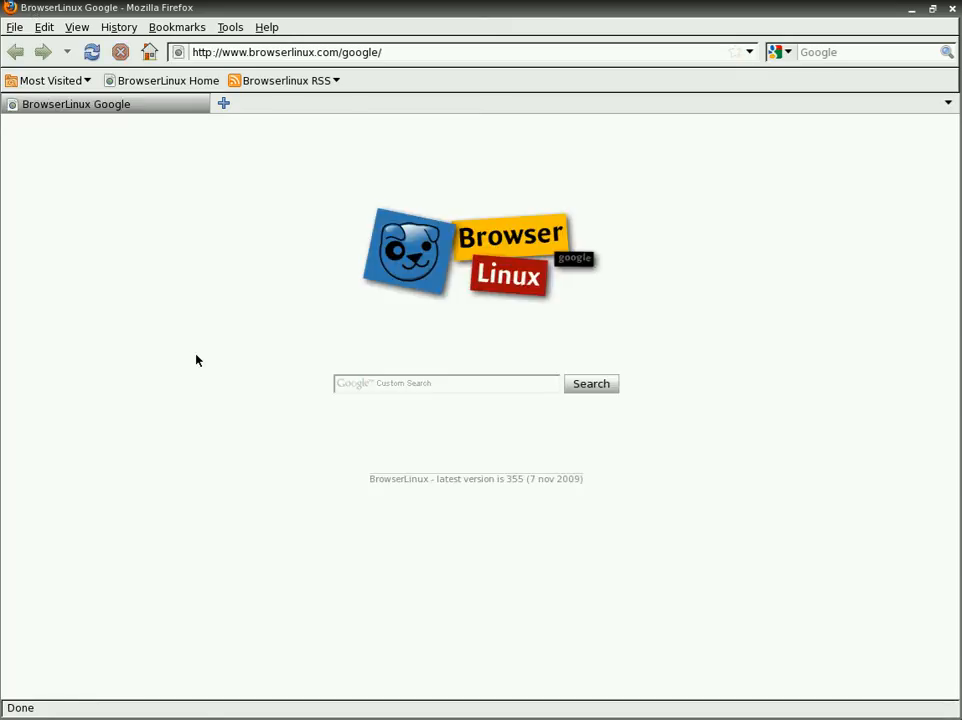
click(870, 52)
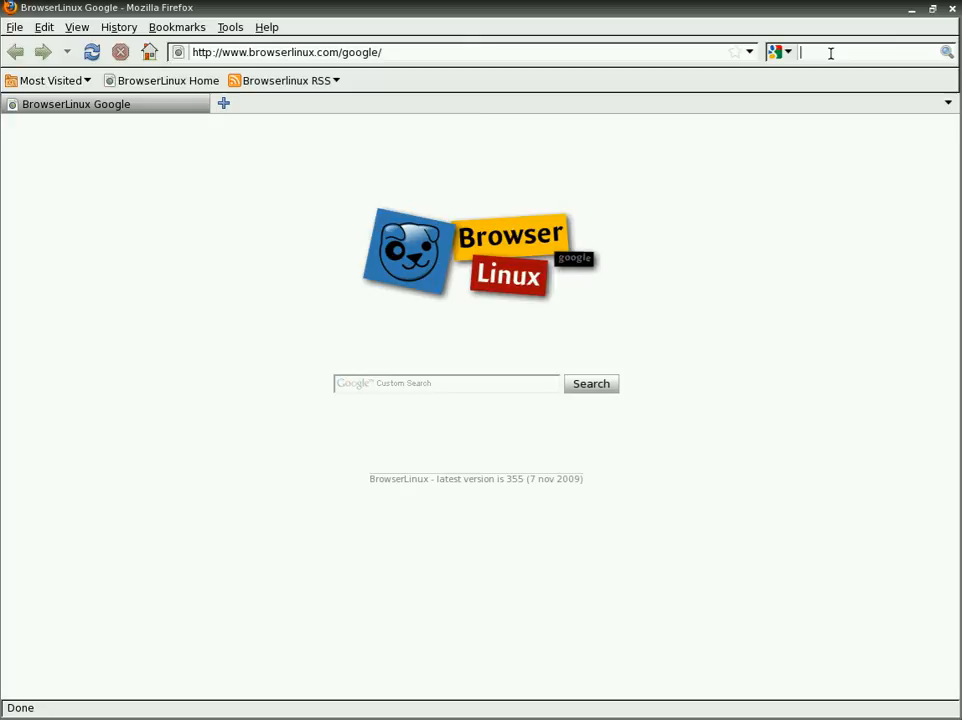
text(youtube)
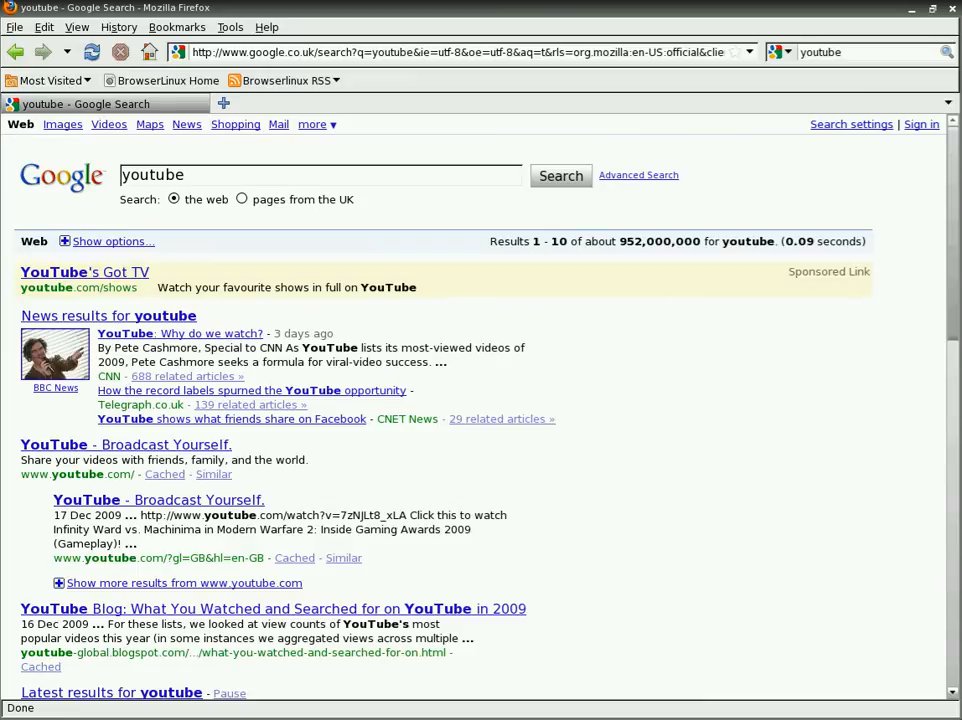
Visit YouTube, play 'Japanese Cover Girl: Smokey Bronze Makeup', then close Firefox back to the desktop.
click(158, 500)
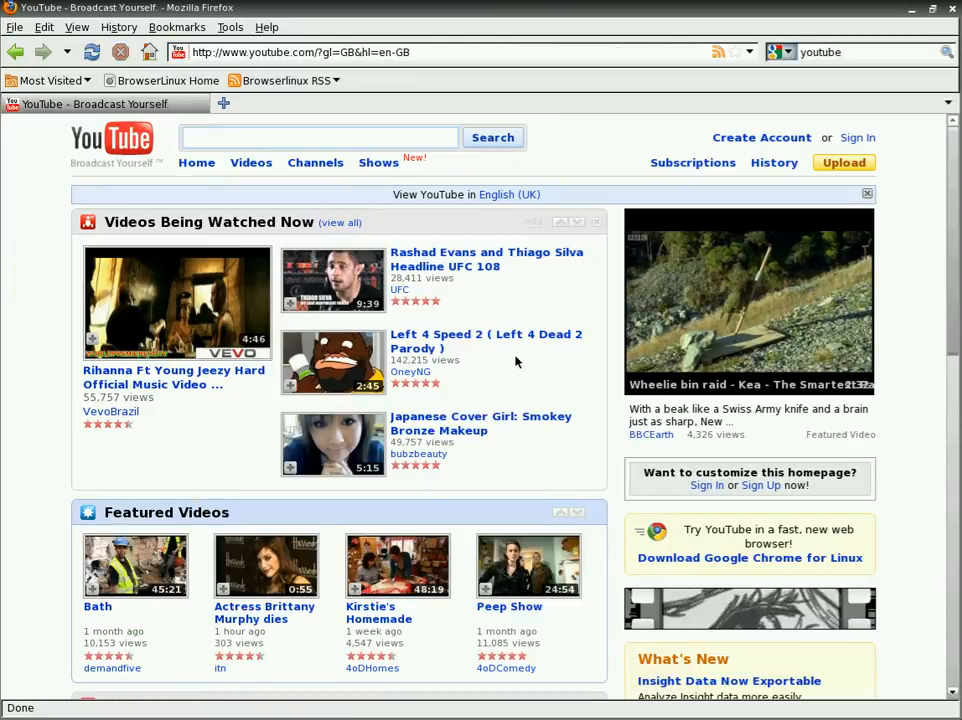
scroll(down, 3)
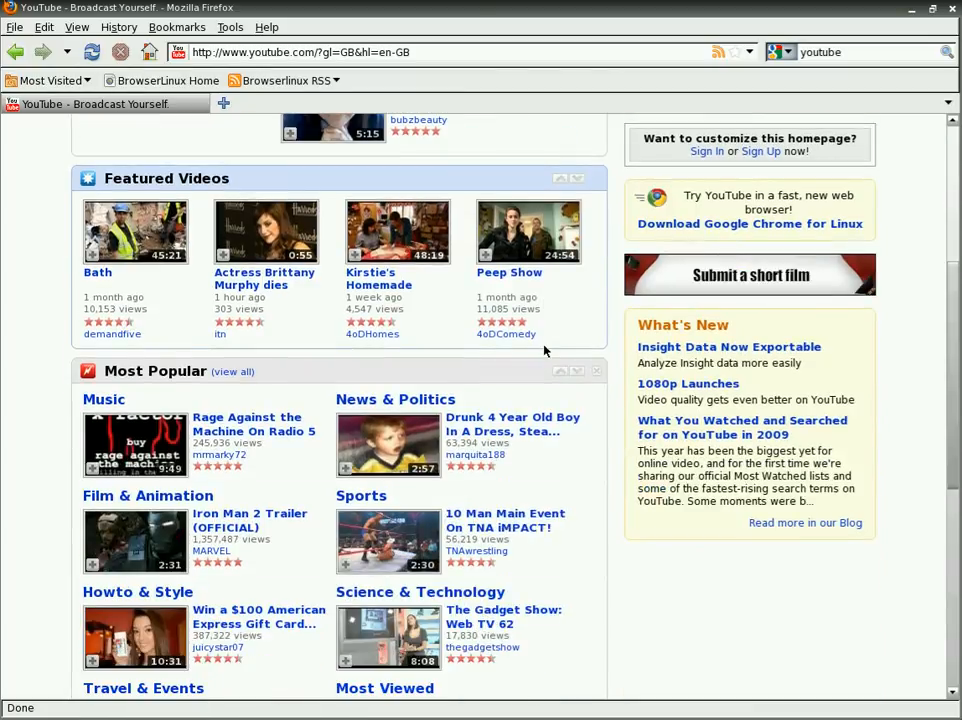
scroll(up, 3)
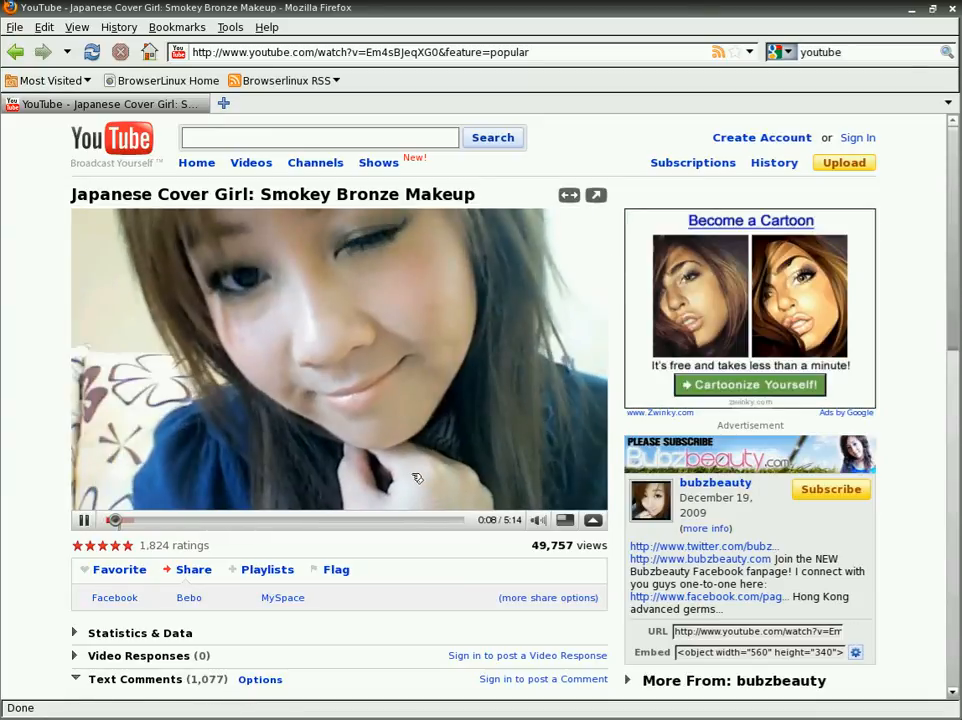
mouse_move(750, 384)
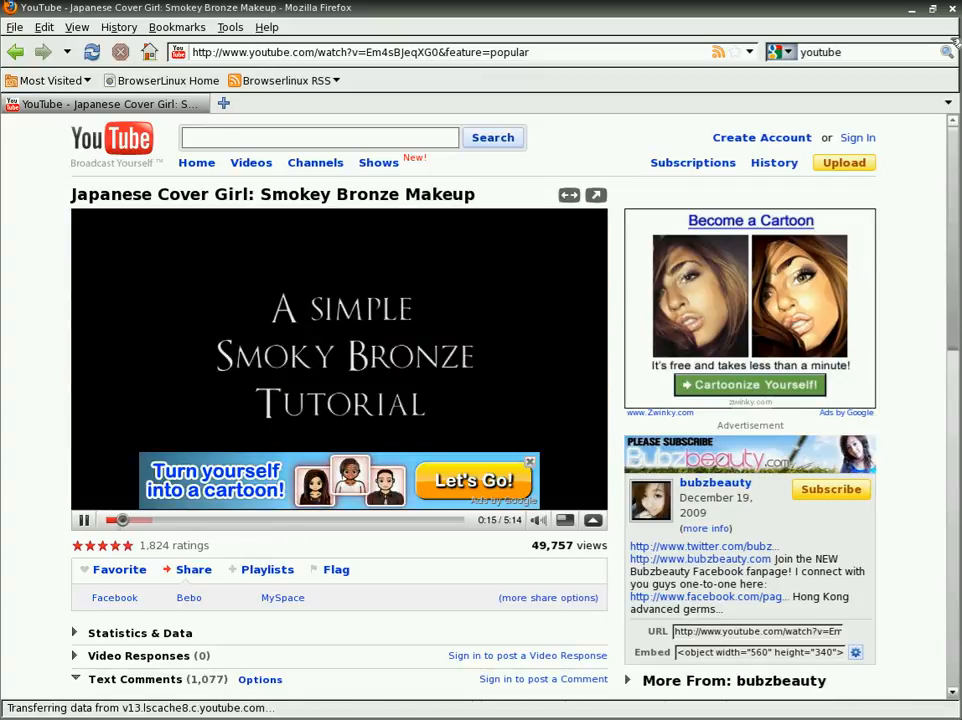
click(952, 8)
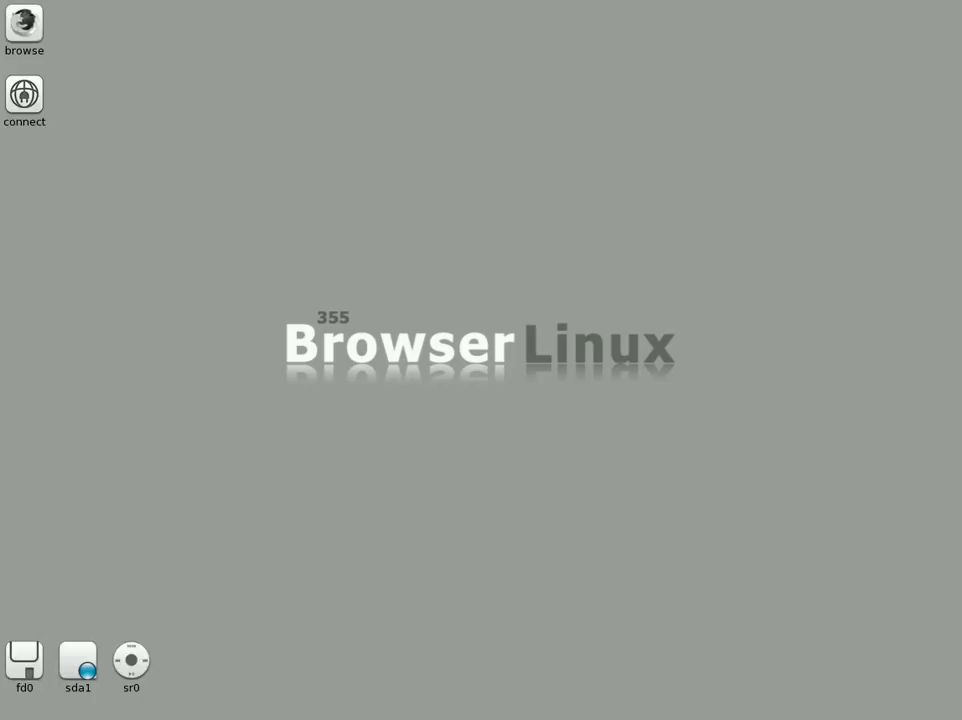
mouse_move(208, 378)
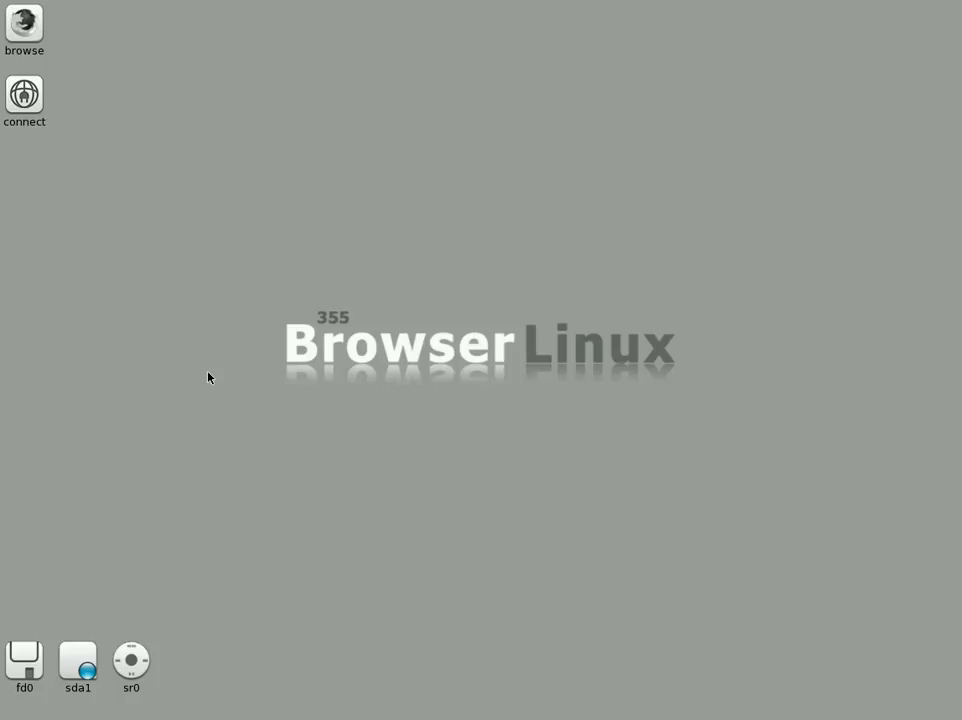
mouse_move(520, 468)
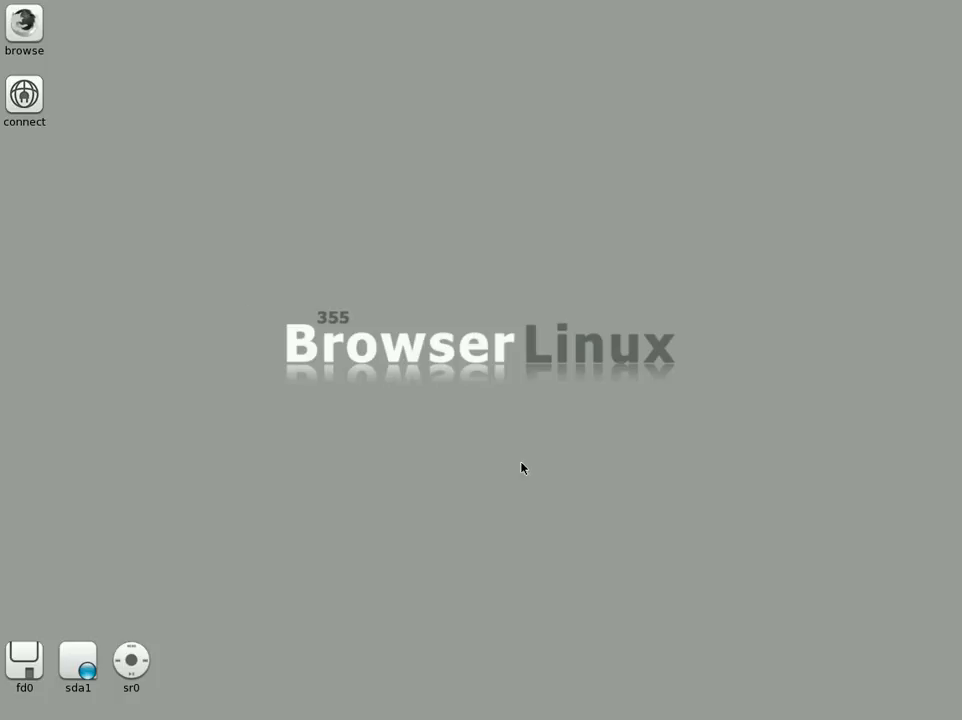